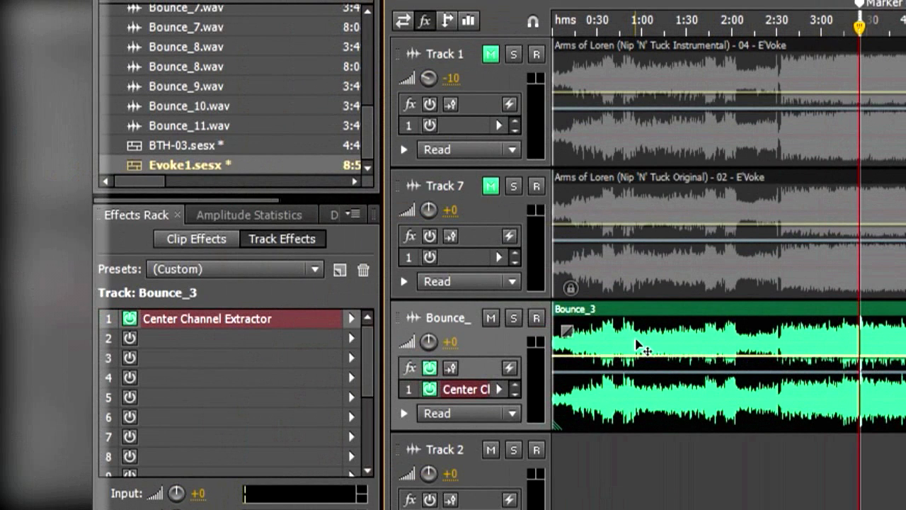
Step: Load the Z1-Acapella-001 preset into Bounce_3's Center Channel Extractor and close its window
{"action": "double_click", "coordinate": [207, 318]}
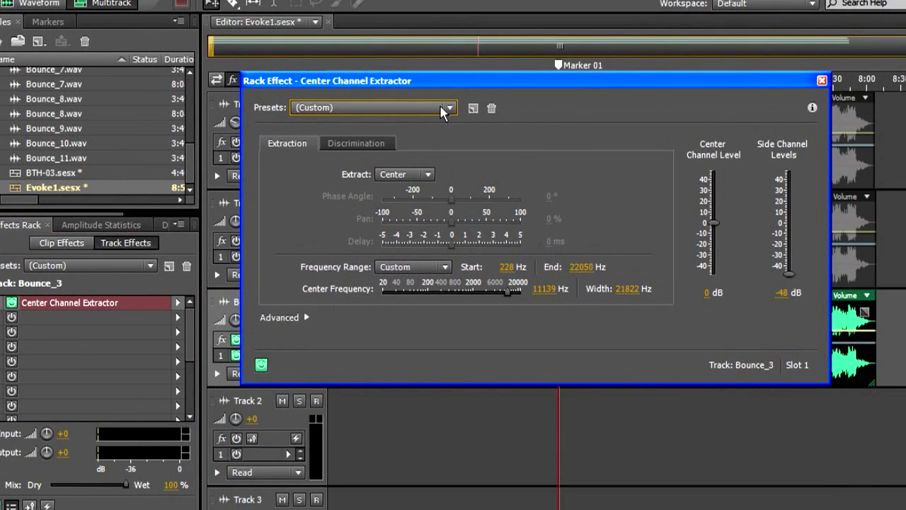
{"action": "left_click", "coordinate": [448, 107]}
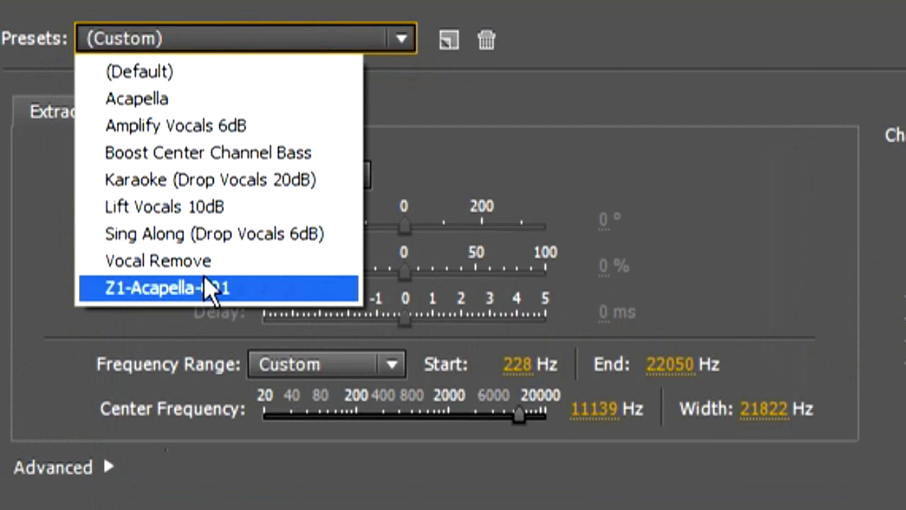
{"action": "left_click", "coordinate": [170, 288]}
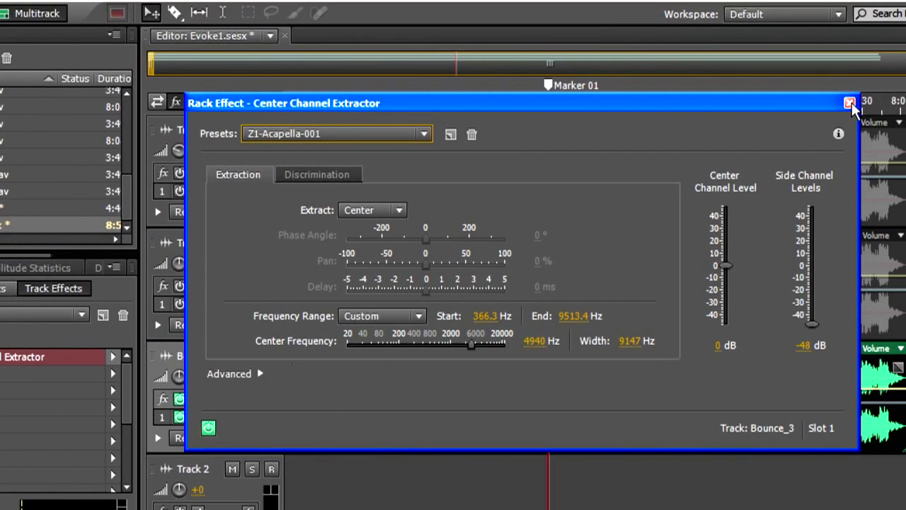
{"action": "mouse_move", "coordinate": [851, 103]}
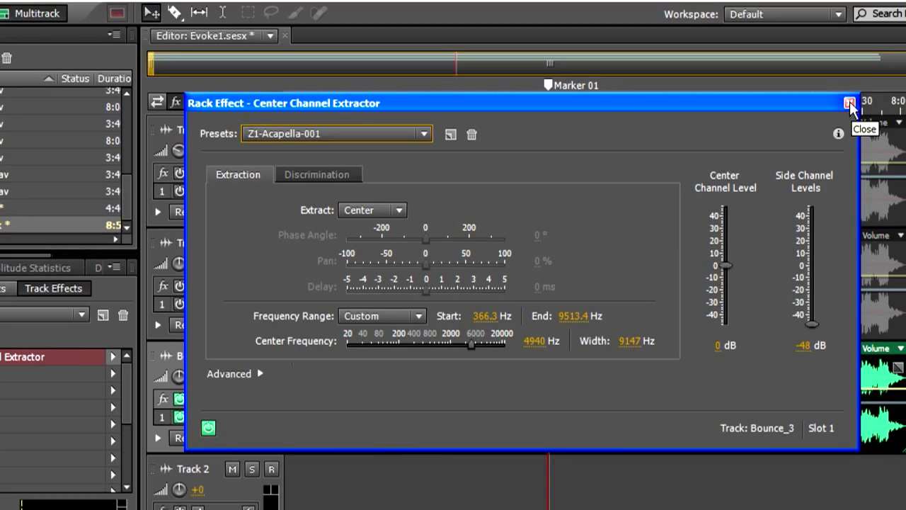
{"action": "left_click", "coordinate": [831, 104]}
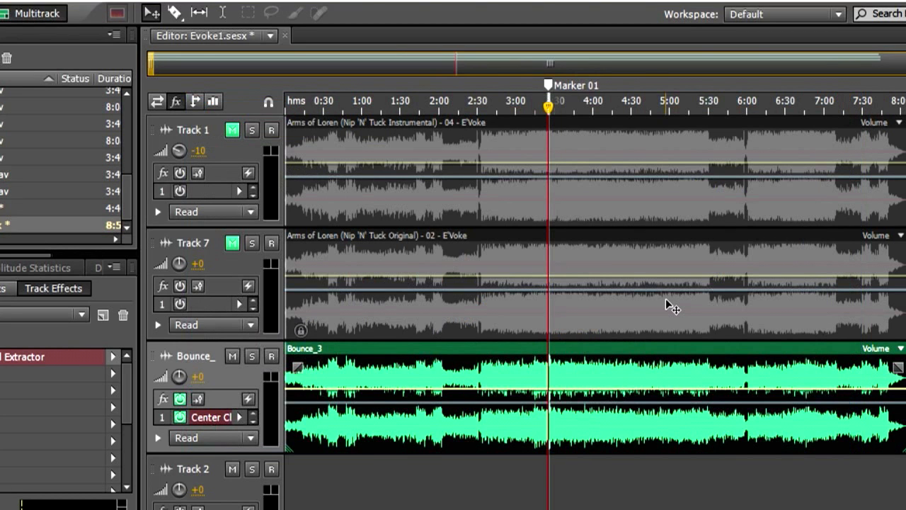
{"action": "mouse_move", "coordinate": [669, 306]}
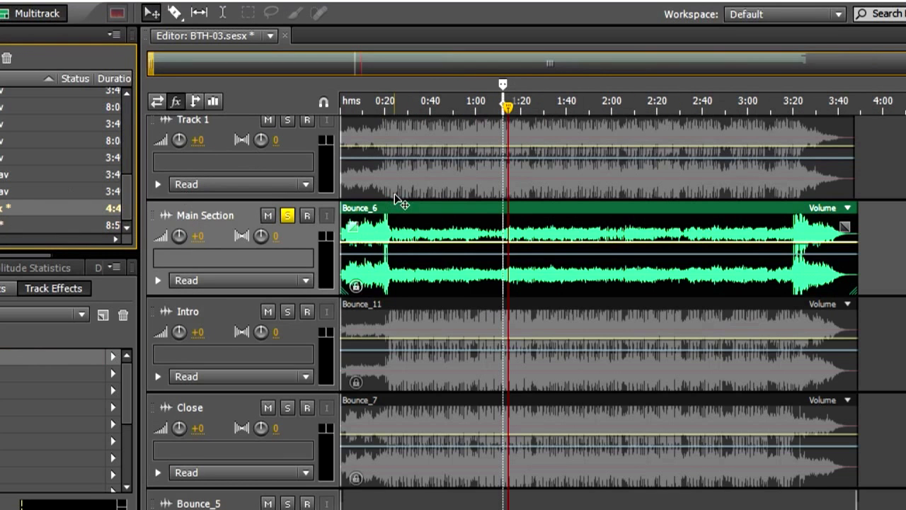
{"action": "mouse_move", "coordinate": [430, 210]}
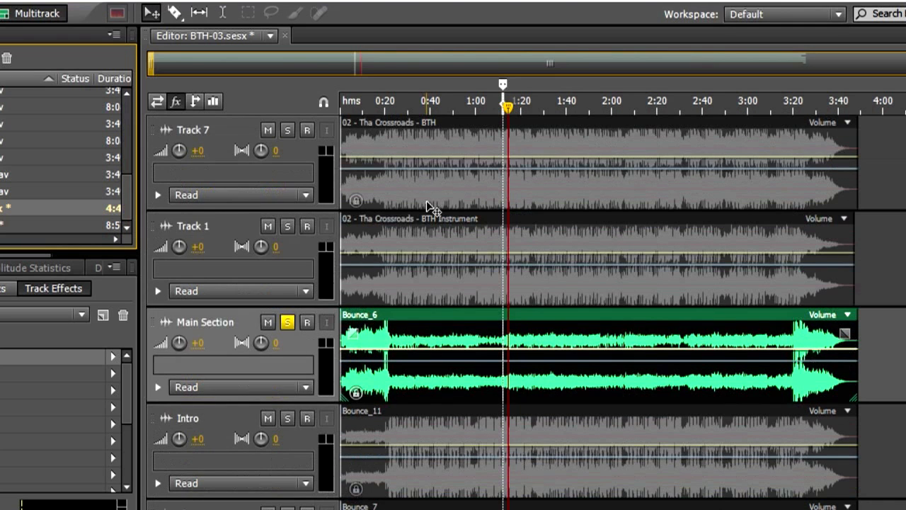
{"action": "mouse_move", "coordinate": [426, 197]}
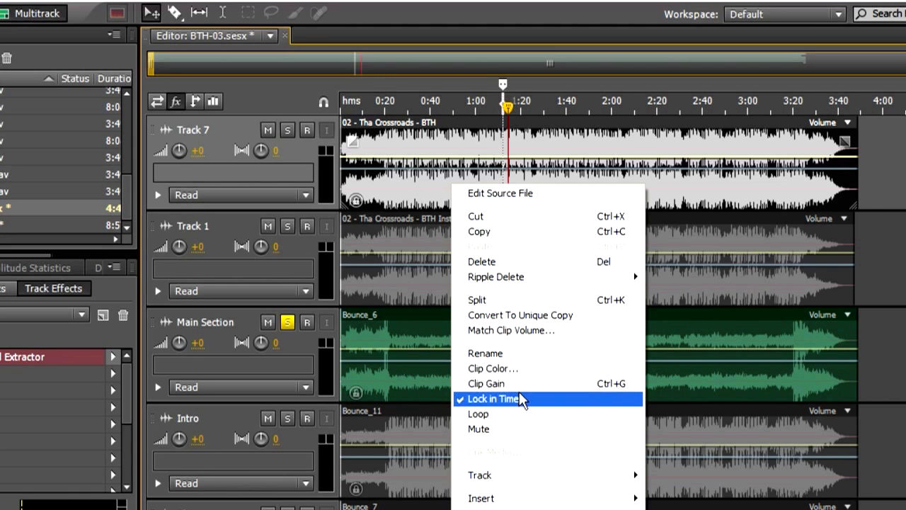
Step: Switch to the BTH-03 session showing the soloed Main Section track with Bounce_6
{"action": "left_click", "coordinate": [499, 399]}
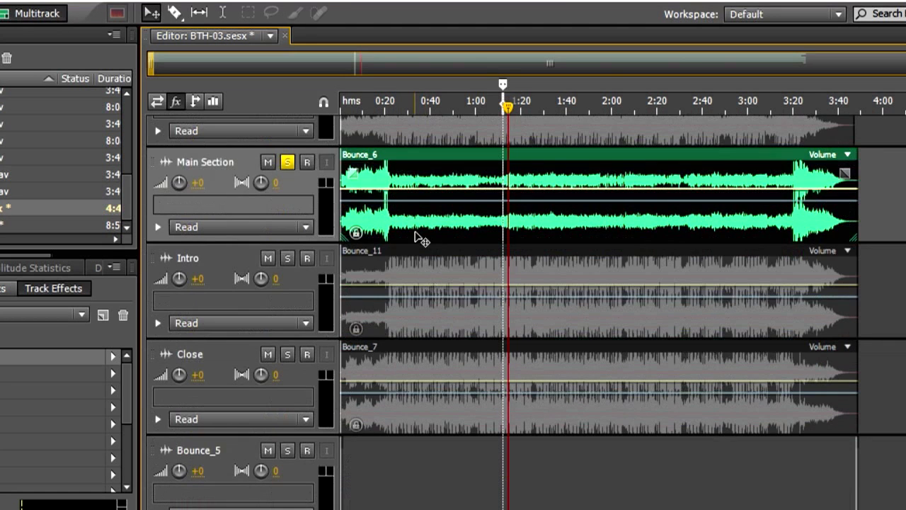
{"action": "scroll", "scroll_direction": "down", "scroll_amount": 3}
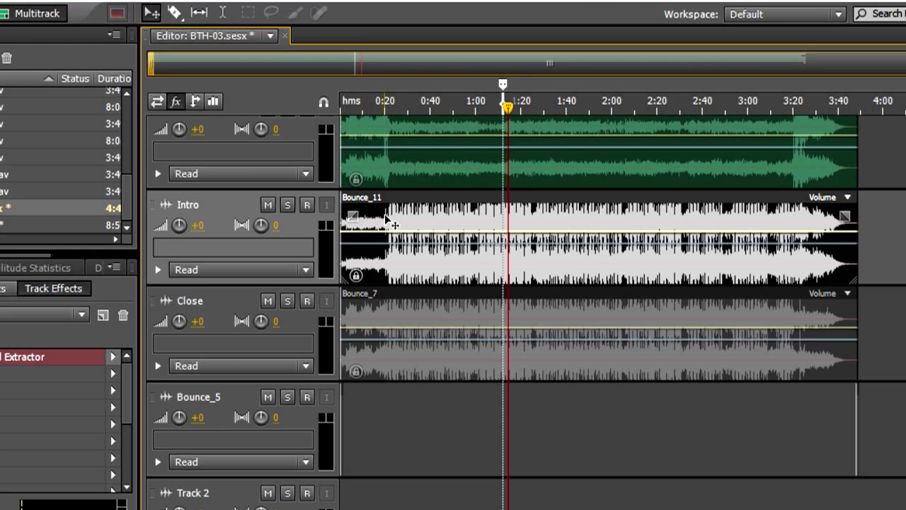
{"action": "mouse_move", "coordinate": [378, 246]}
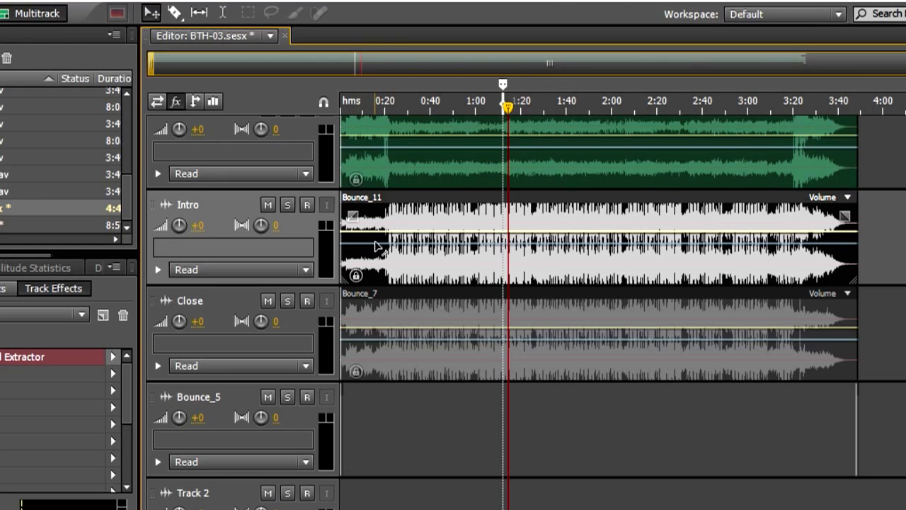
{"action": "scroll", "scroll_direction": "down", "scroll_amount": 3}
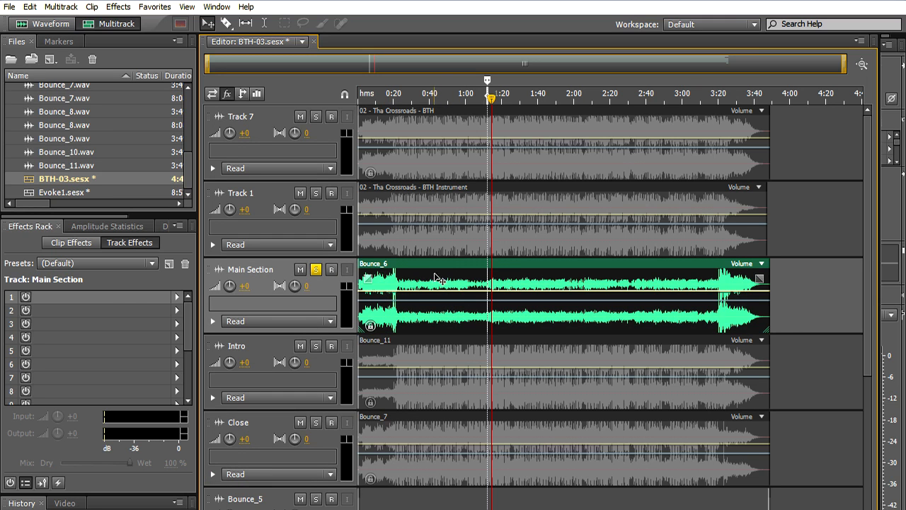
Step: Add a Center Channel Extractor to Main Section's Effects Rack, dismissing the playback warning
{"action": "left_click", "coordinate": [177, 297]}
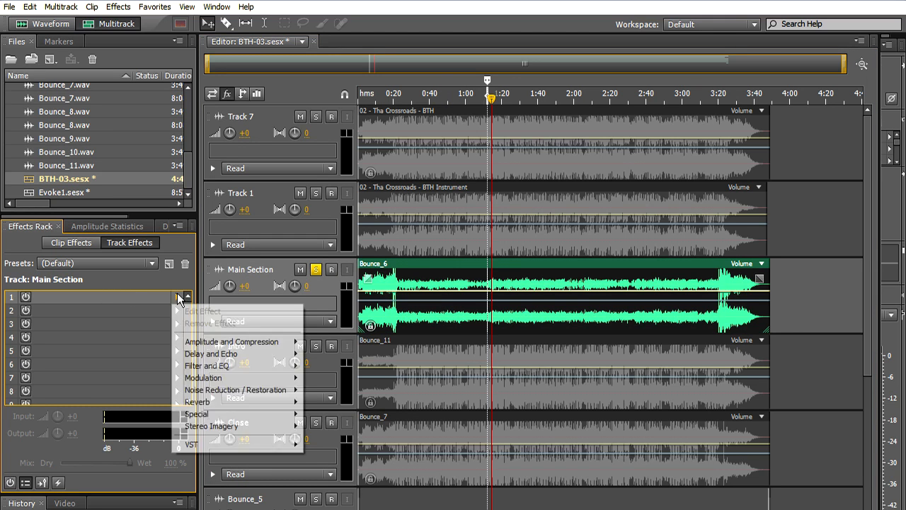
{"action": "mouse_move", "coordinate": [234, 426]}
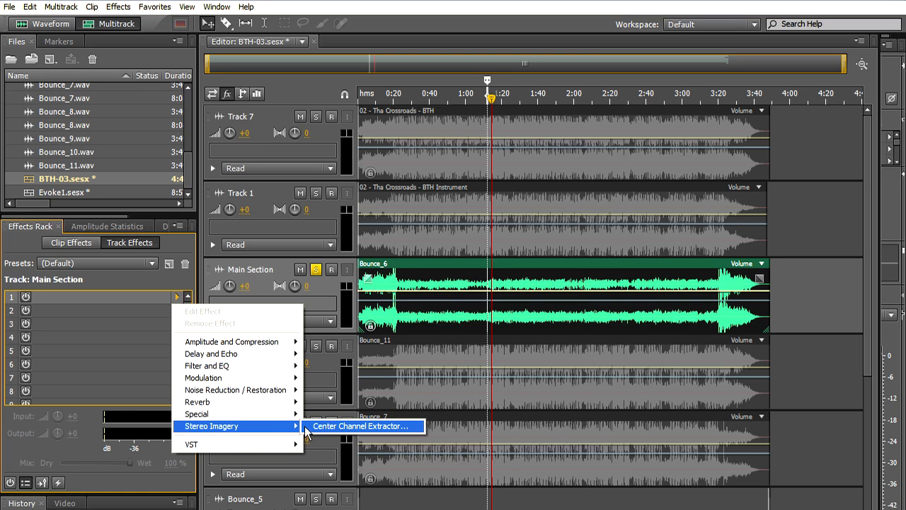
{"action": "left_click", "coordinate": [364, 426]}
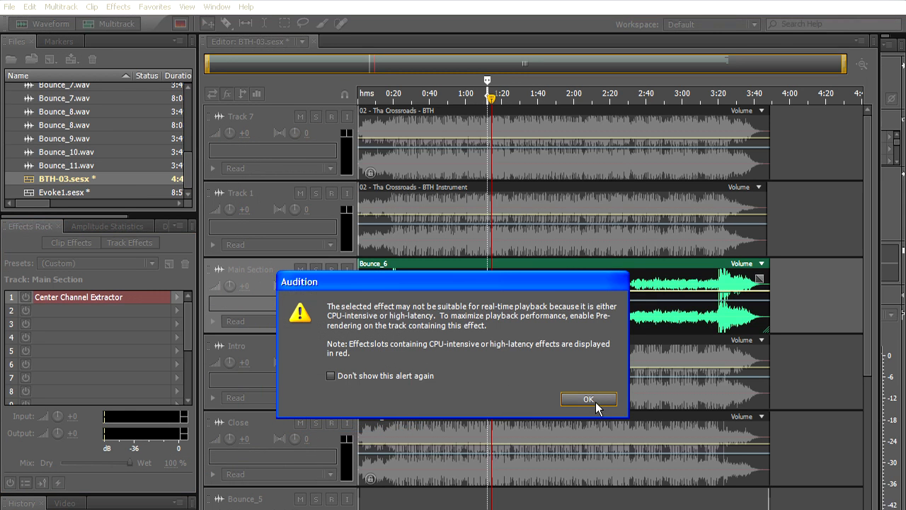
{"action": "left_click", "coordinate": [588, 398]}
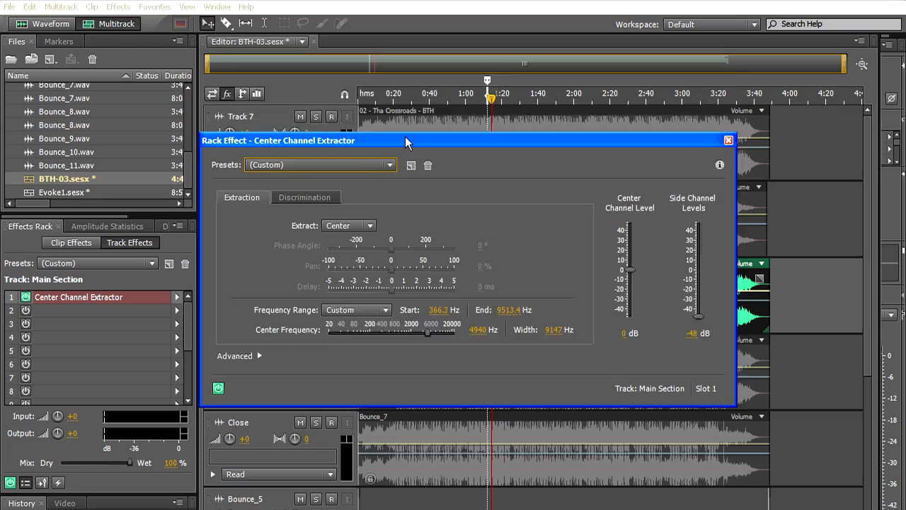
{"action": "left_click_drag", "start_coordinate": [407, 141], "coordinate": [478, 104]}
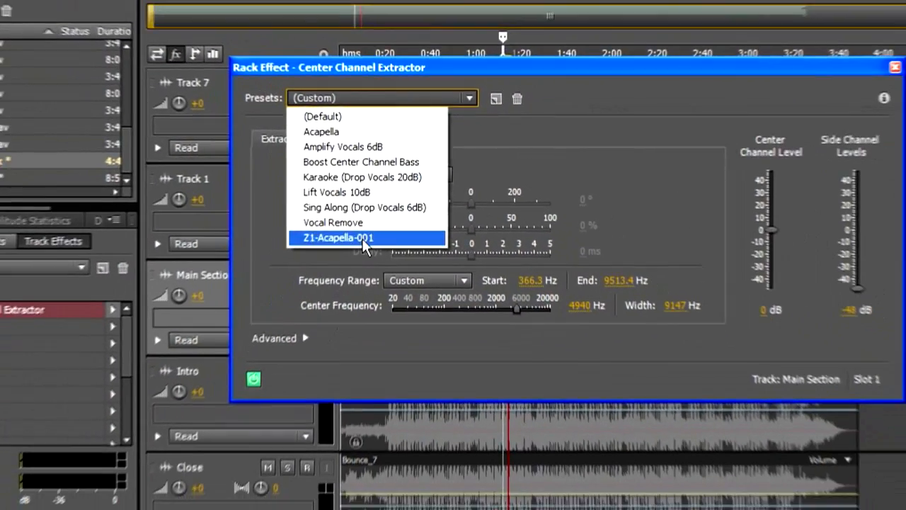
Step: Load Z1-Acapella-001 and set crossover bleed 64.6% and spectral decay 65.2 ms/60dB
{"action": "left_click", "coordinate": [340, 237]}
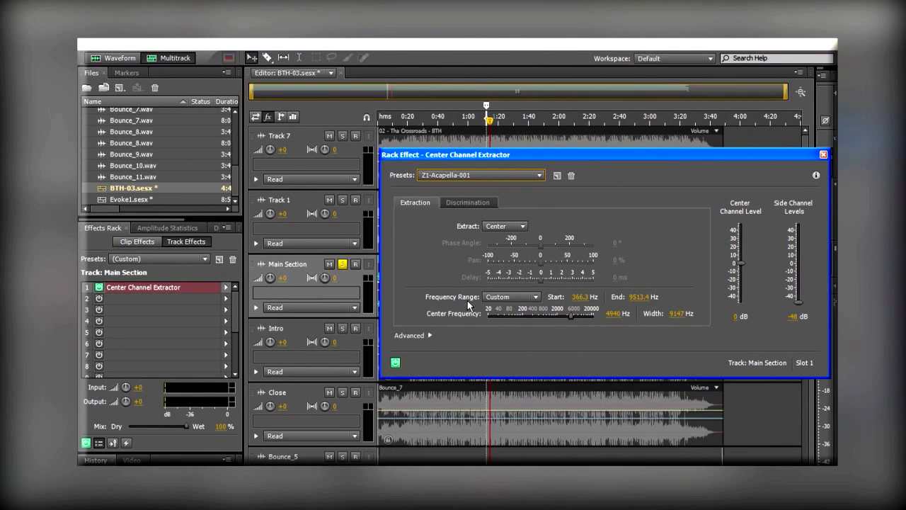
{"action": "mouse_move", "coordinate": [448, 306]}
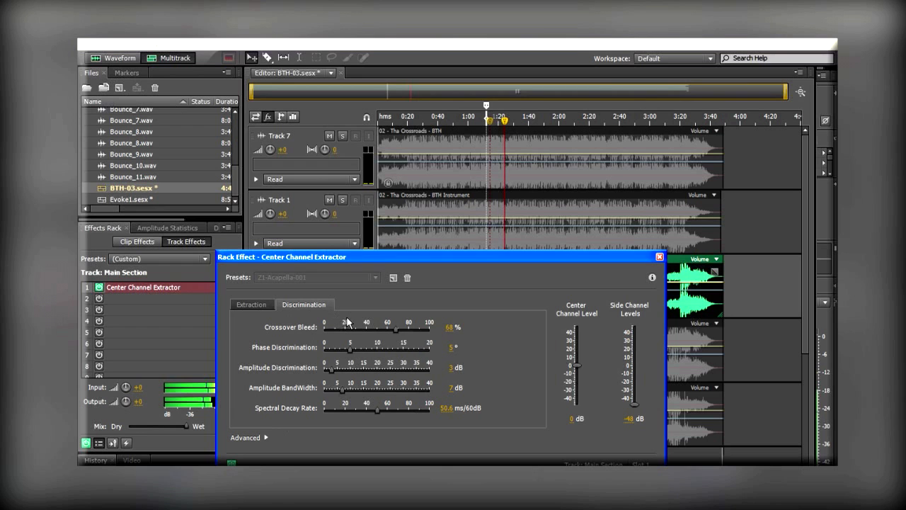
{"action": "left_click_drag", "start_coordinate": [377, 413], "coordinate": [390, 412]}
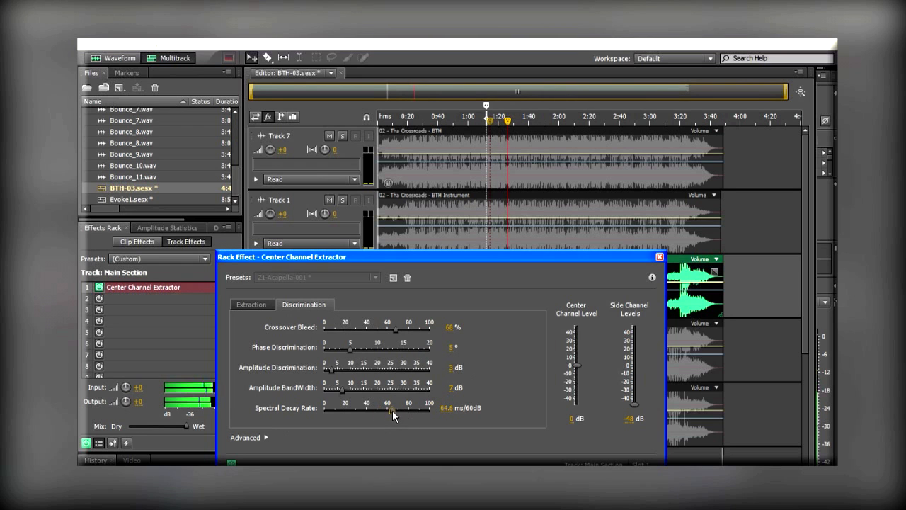
{"action": "left_click_drag", "start_coordinate": [395, 327], "coordinate": [392, 327]}
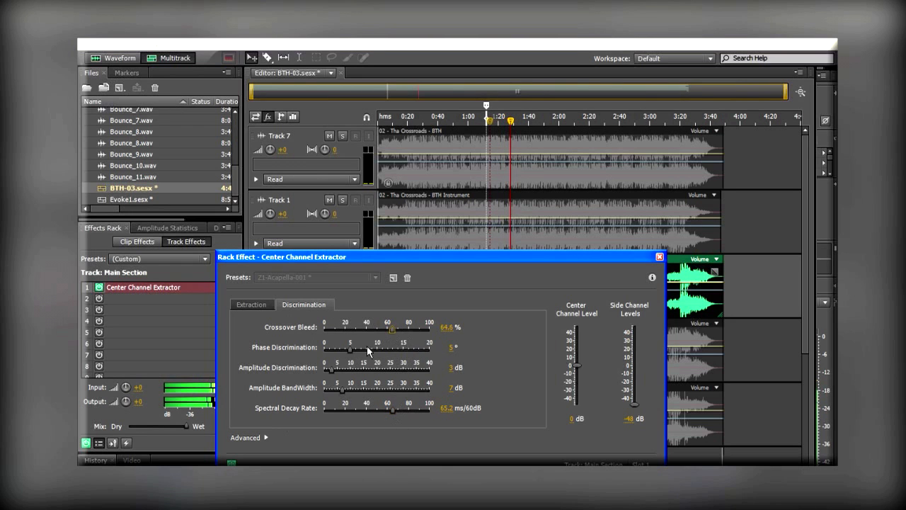
{"action": "left_click", "coordinate": [252, 304]}
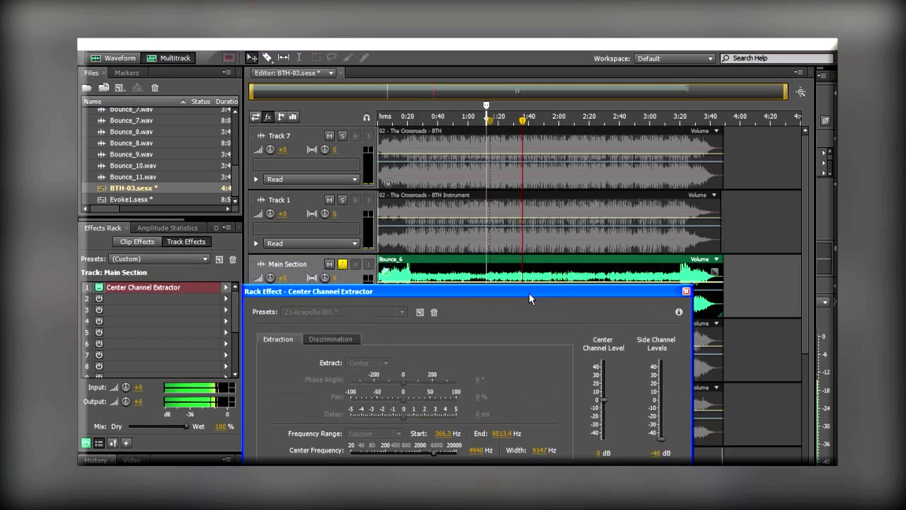
{"action": "left_click", "coordinate": [684, 290]}
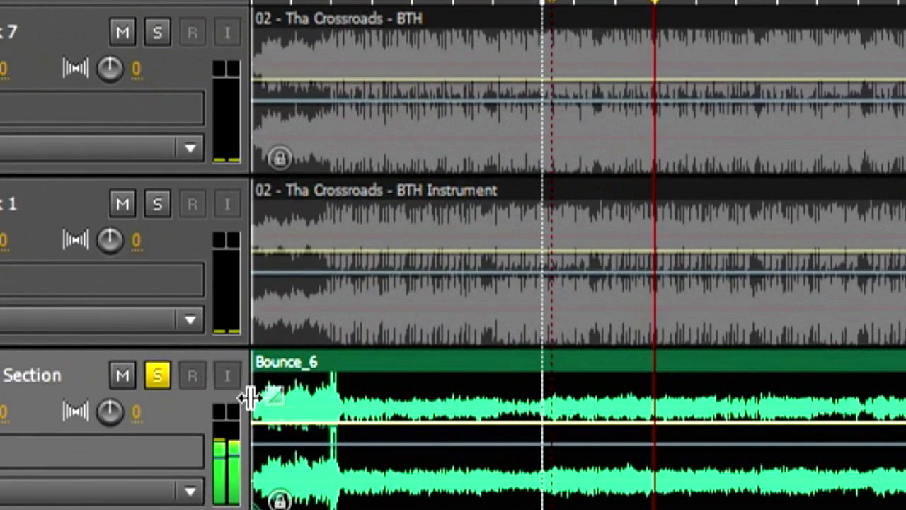
{"action": "scroll", "scroll_direction": "down", "scroll_amount": 3}
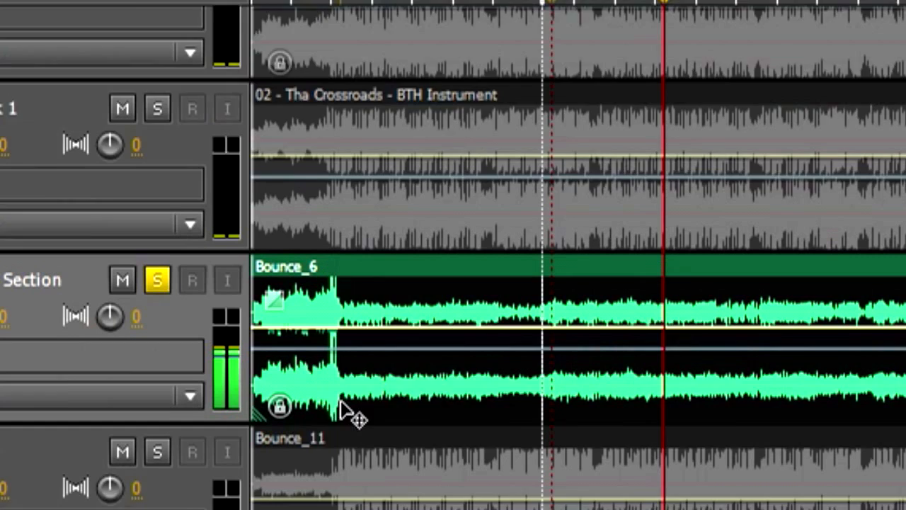
{"action": "scroll", "scroll_direction": "down", "scroll_amount": 3}
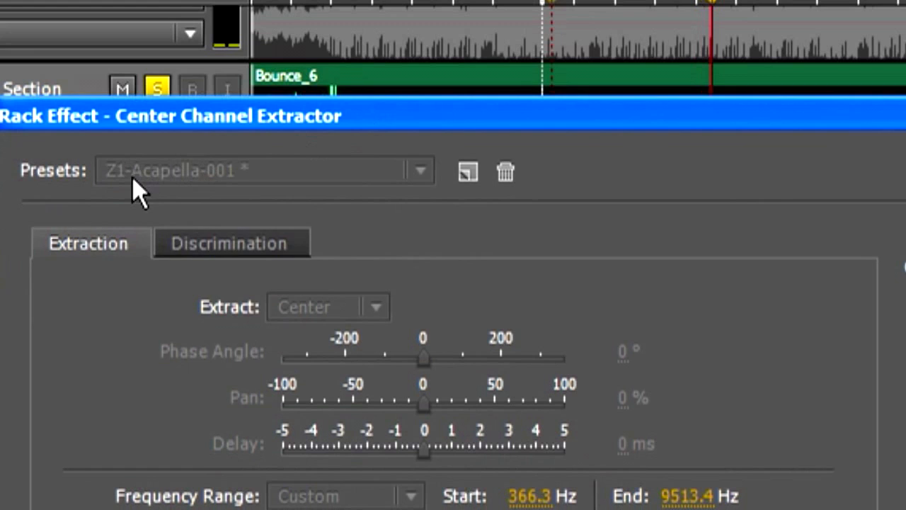
{"action": "mouse_move", "coordinate": [170, 449]}
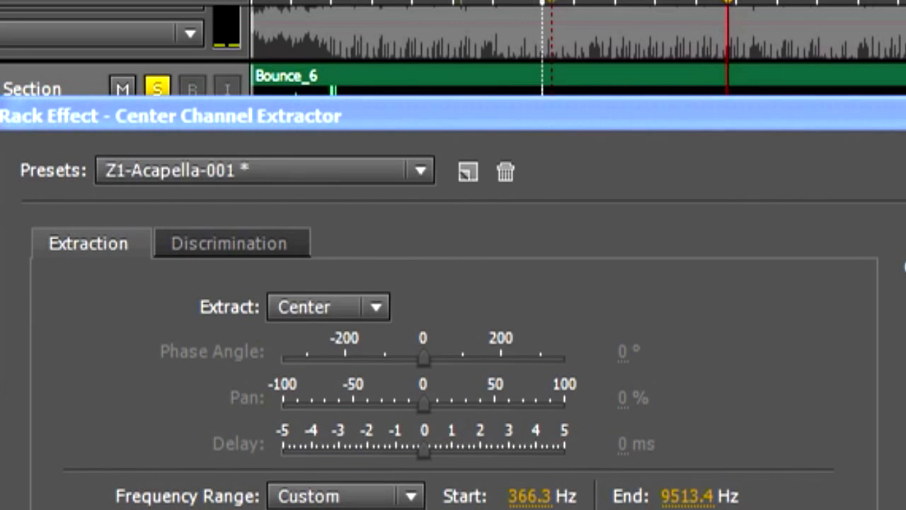
{"action": "mouse_move", "coordinate": [205, 247]}
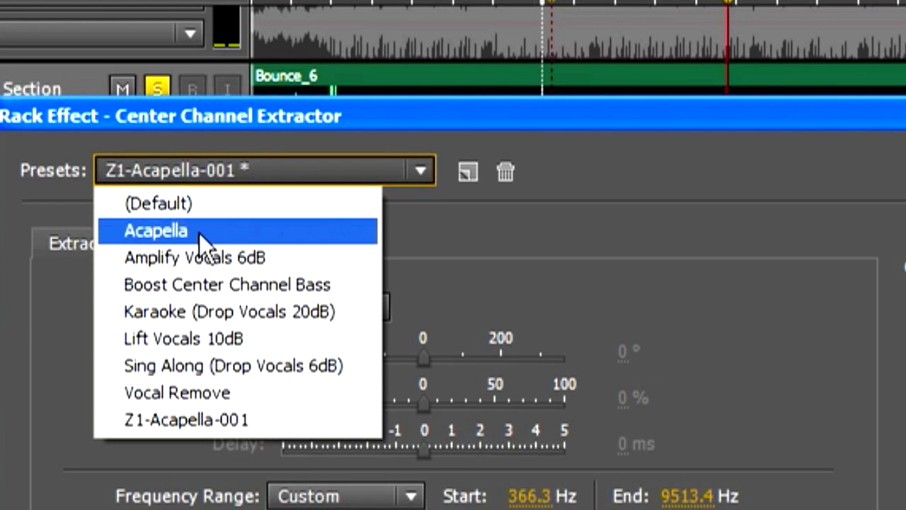
{"action": "mouse_move", "coordinate": [150, 401]}
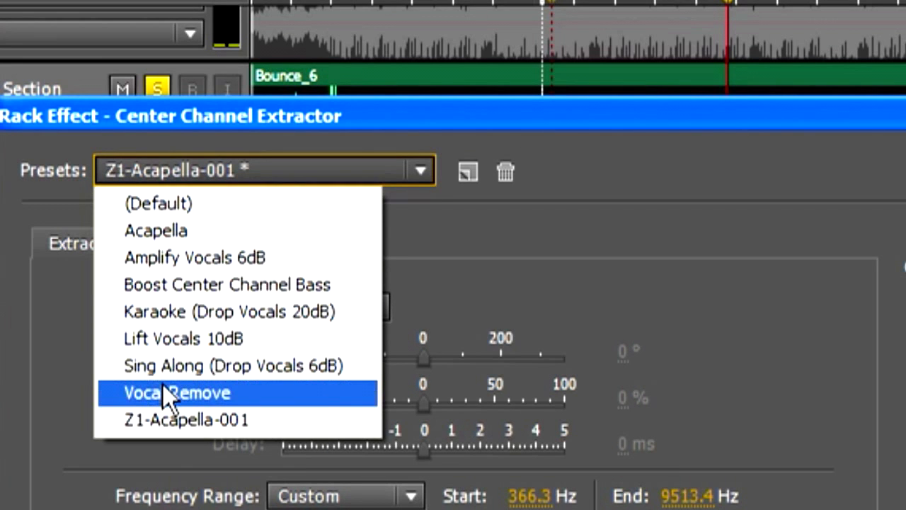
Step: Choose the Vocal Remove preset for Main Section's extractor and close the settings
{"action": "left_click", "coordinate": [175, 392]}
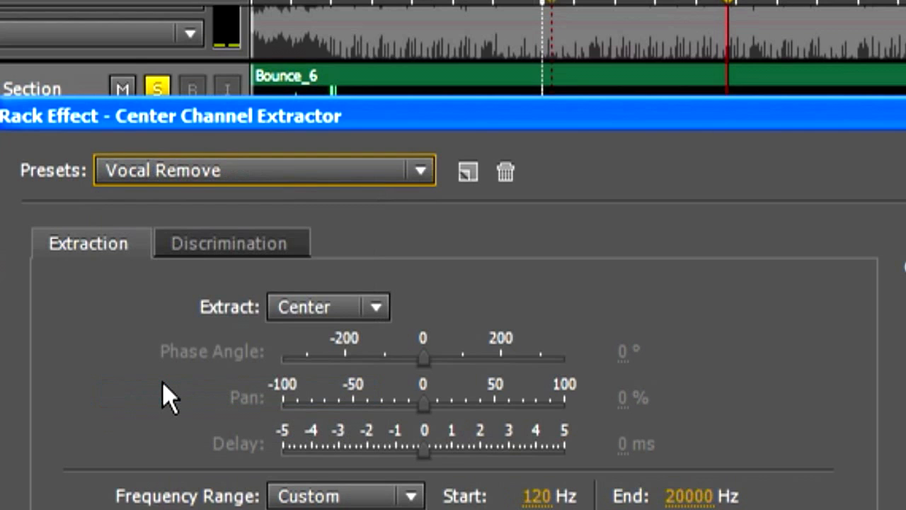
{"action": "mouse_move", "coordinate": [174, 399]}
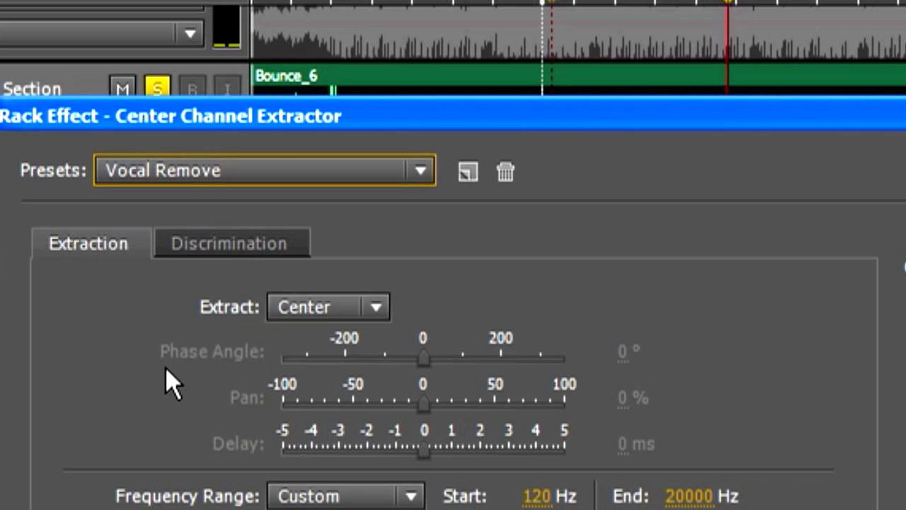
{"action": "mouse_move", "coordinate": [241, 285]}
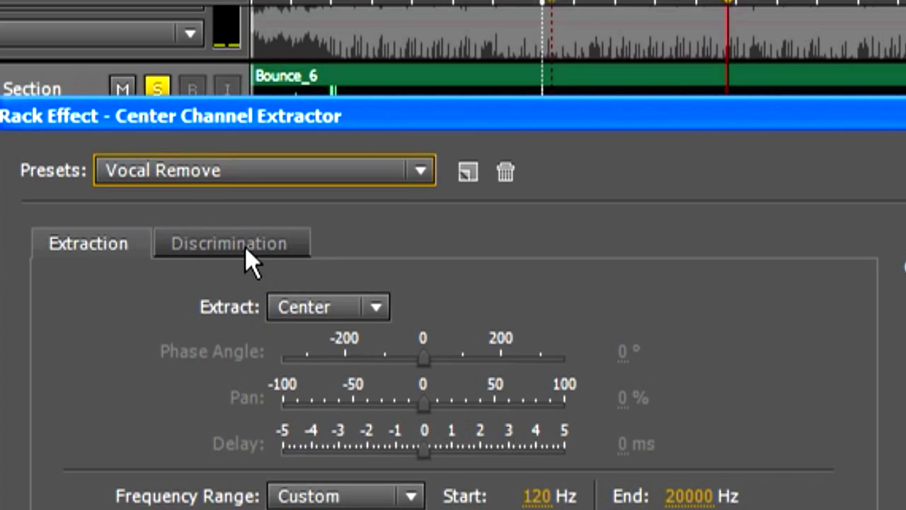
{"action": "mouse_move", "coordinate": [277, 225]}
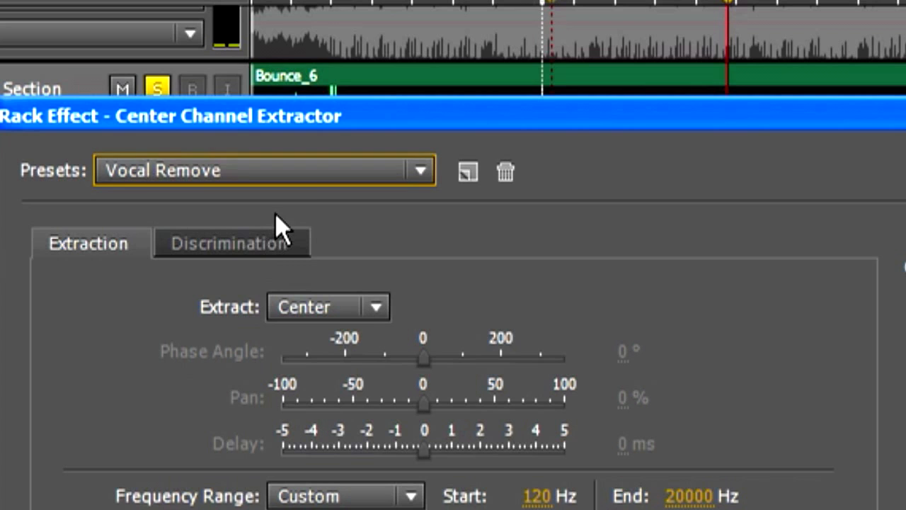
{"action": "mouse_move", "coordinate": [319, 180]}
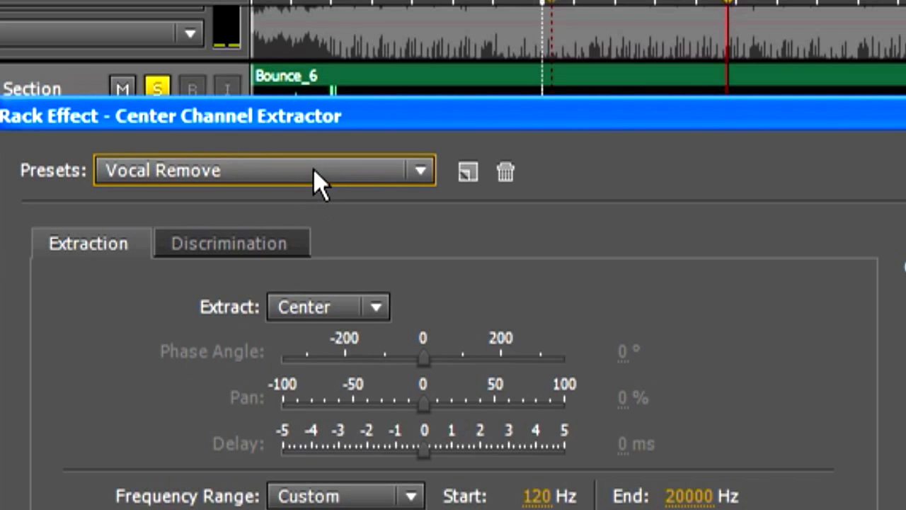
{"action": "mouse_move", "coordinate": [347, 176]}
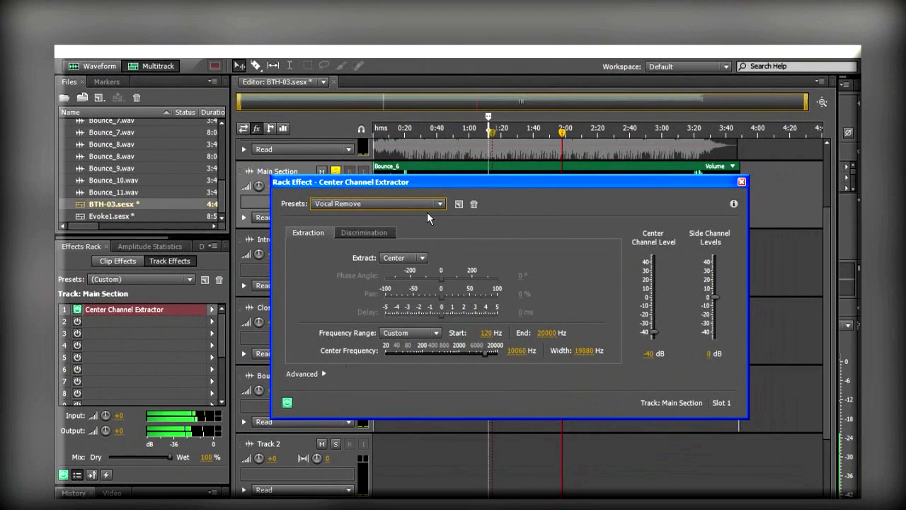
{"action": "mouse_move", "coordinate": [739, 186]}
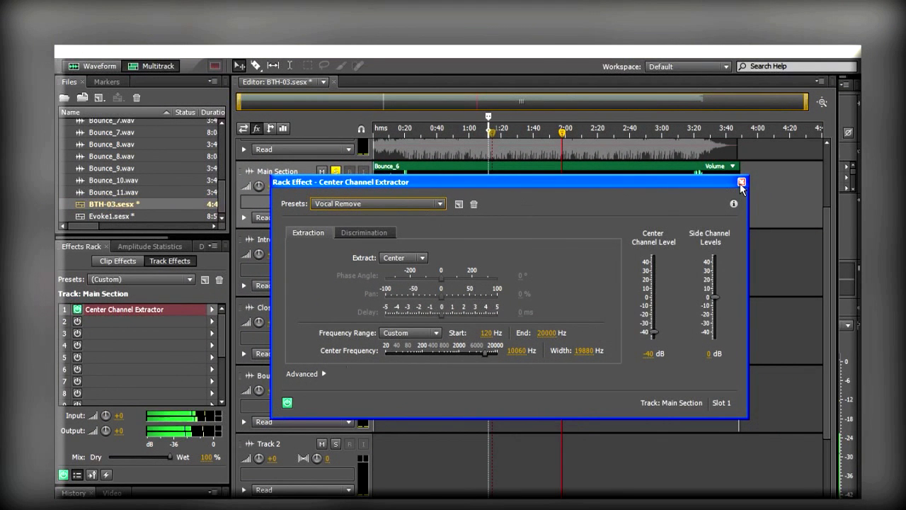
{"action": "left_click", "coordinate": [739, 187]}
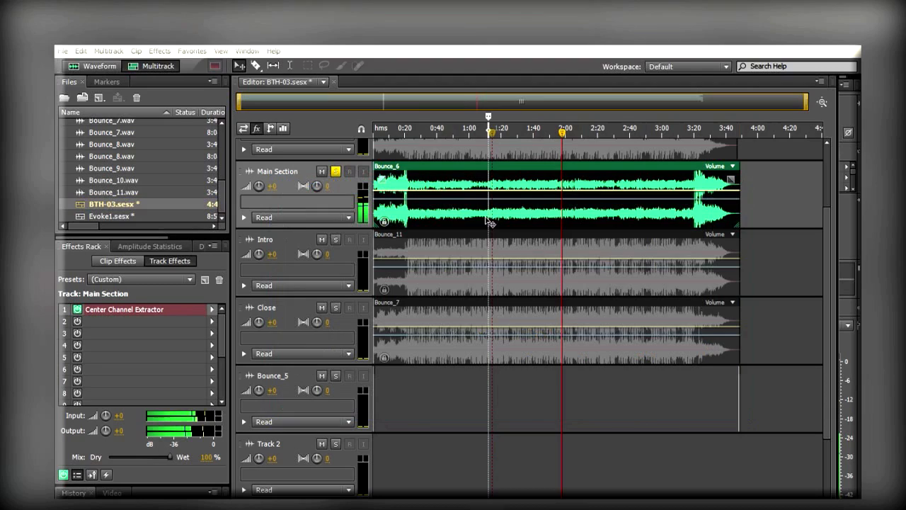
{"action": "mouse_move", "coordinate": [486, 188]}
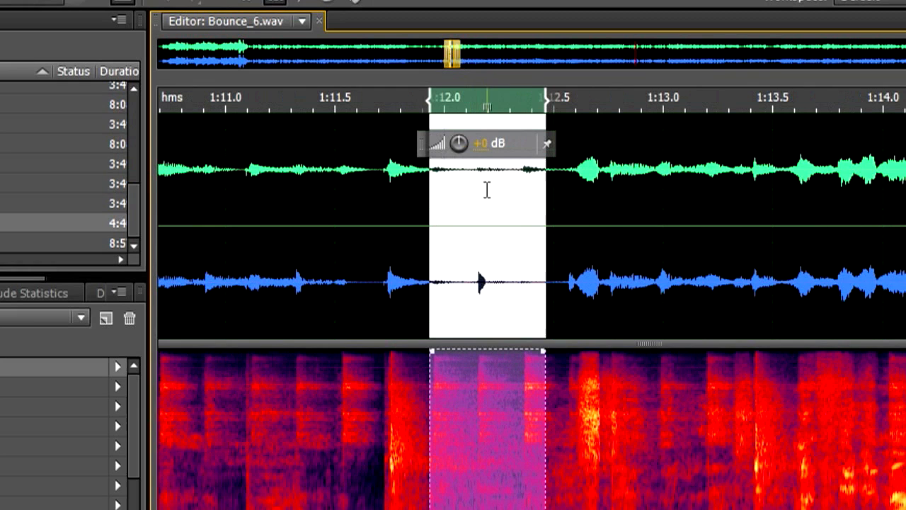
{"action": "mouse_move", "coordinate": [467, 124]}
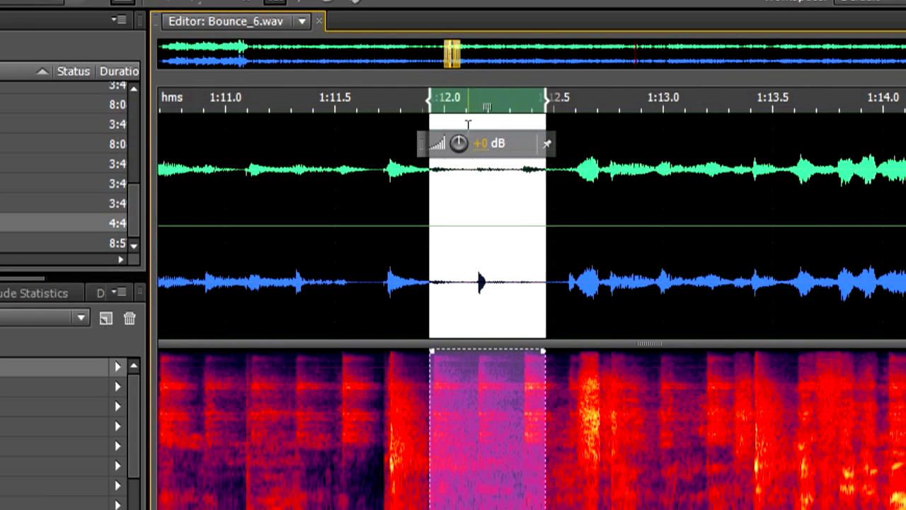
{"action": "mouse_move", "coordinate": [598, 113]}
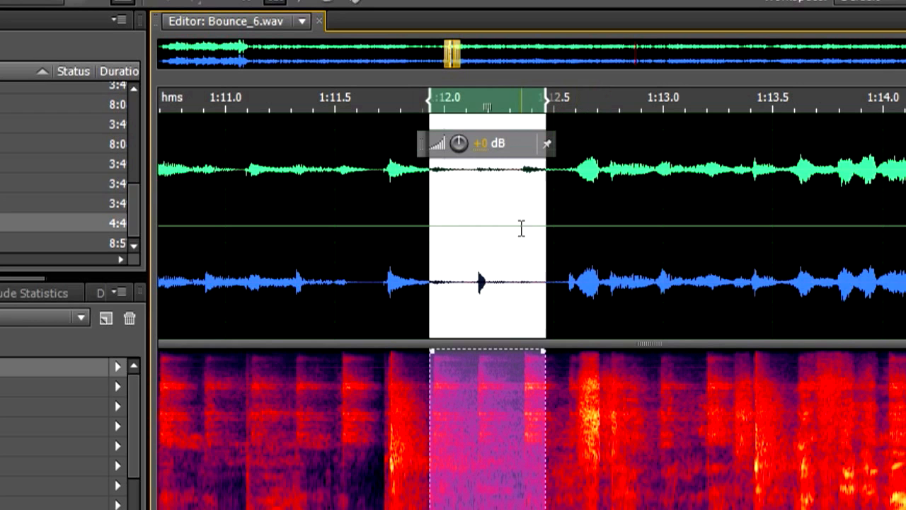
{"action": "mouse_move", "coordinate": [499, 299]}
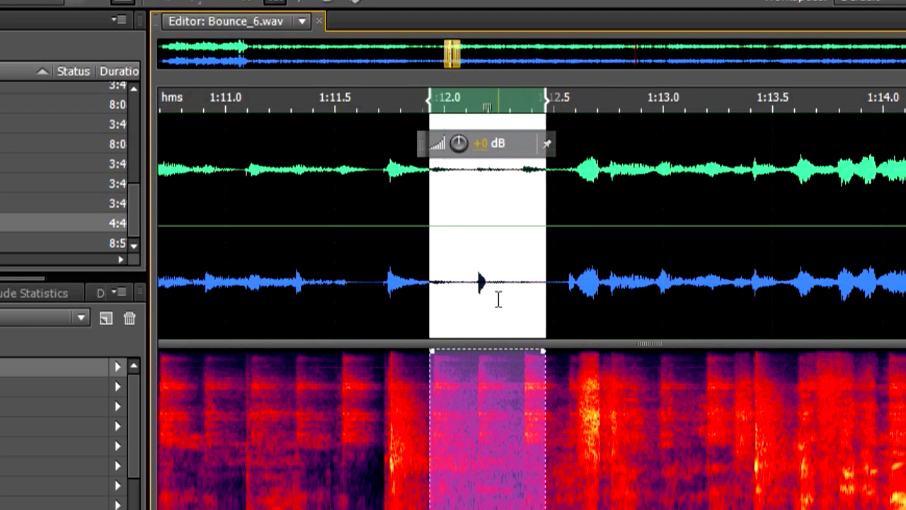
{"action": "mouse_move", "coordinate": [504, 266]}
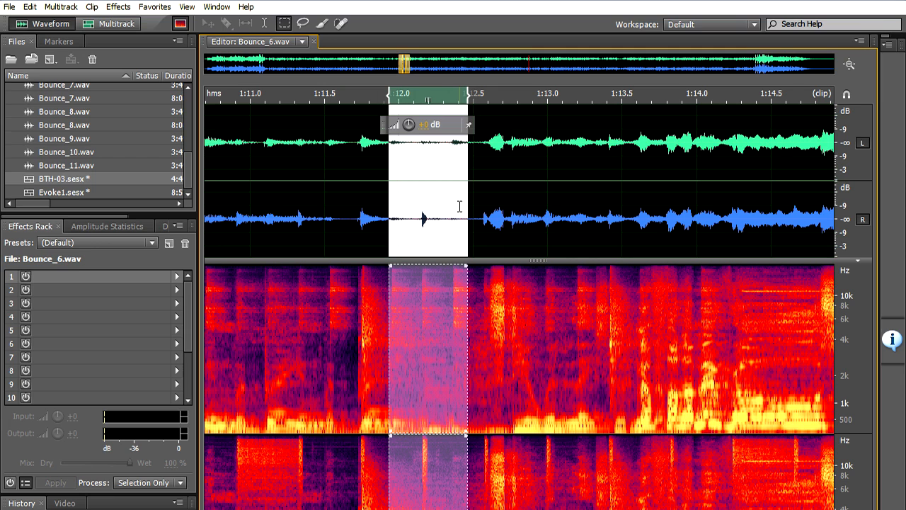
{"action": "mouse_move", "coordinate": [475, 200]}
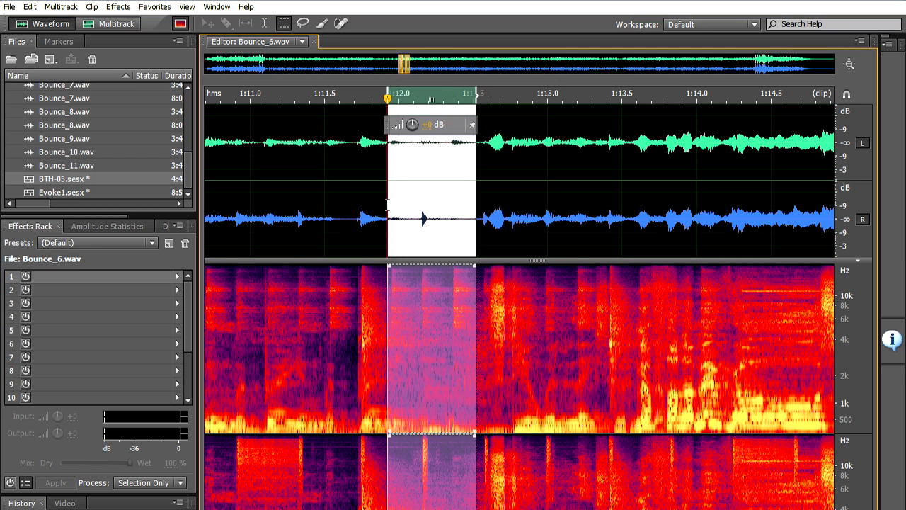
{"action": "mouse_move", "coordinate": [451, 202]}
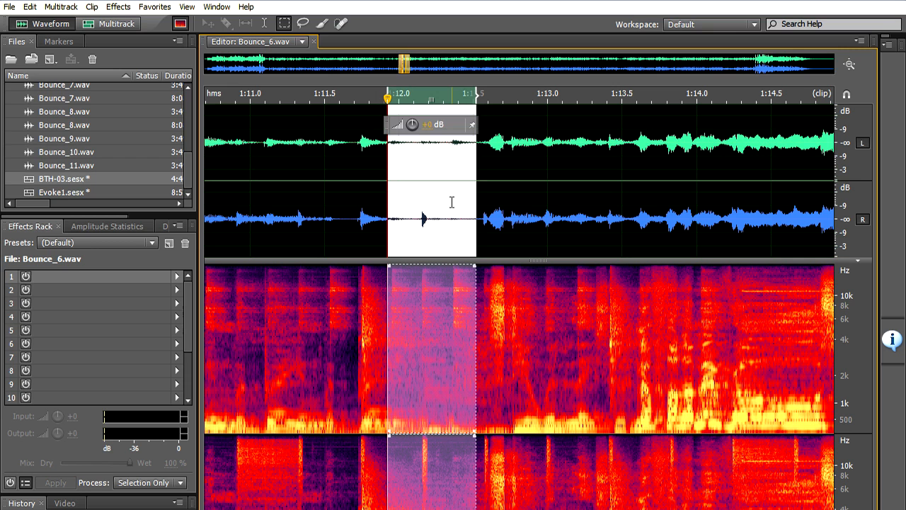
{"action": "mouse_move", "coordinate": [448, 197]}
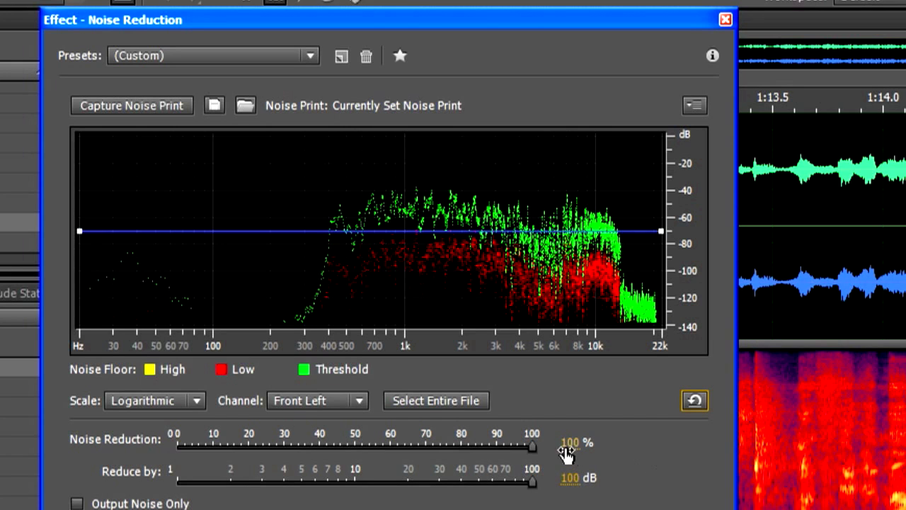
{"action": "mouse_move", "coordinate": [167, 444]}
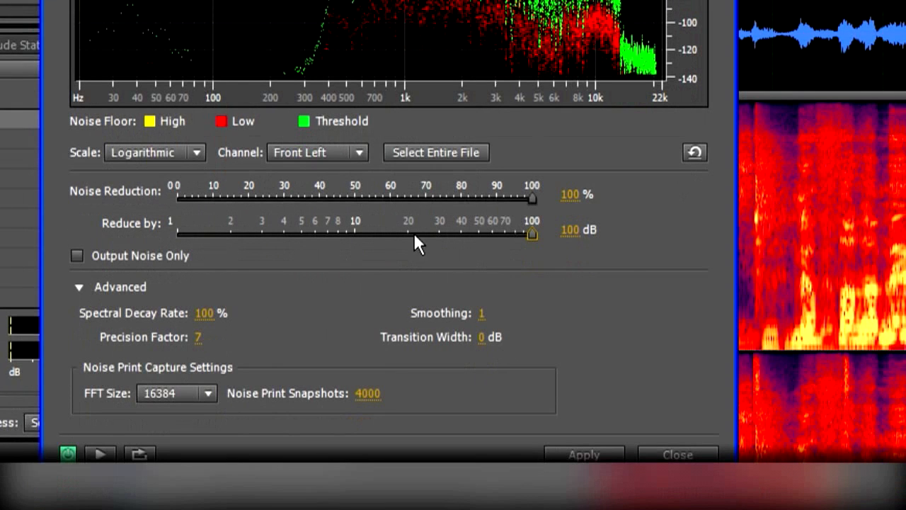
{"action": "mouse_move", "coordinate": [588, 243]}
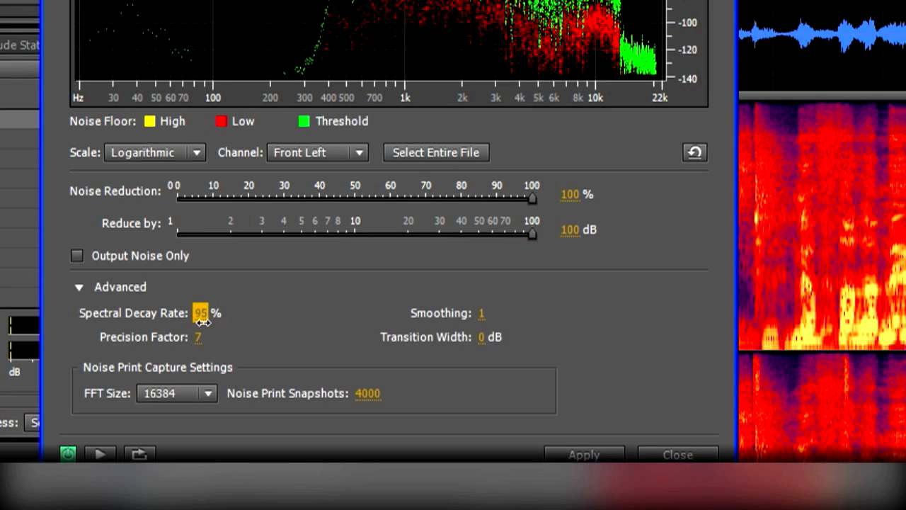
Step: Lower the Noise Reduction spectral decay rate from 100% to 50%
{"action": "left_click_drag", "start_coordinate": [200, 312], "coordinate": [189, 353]}
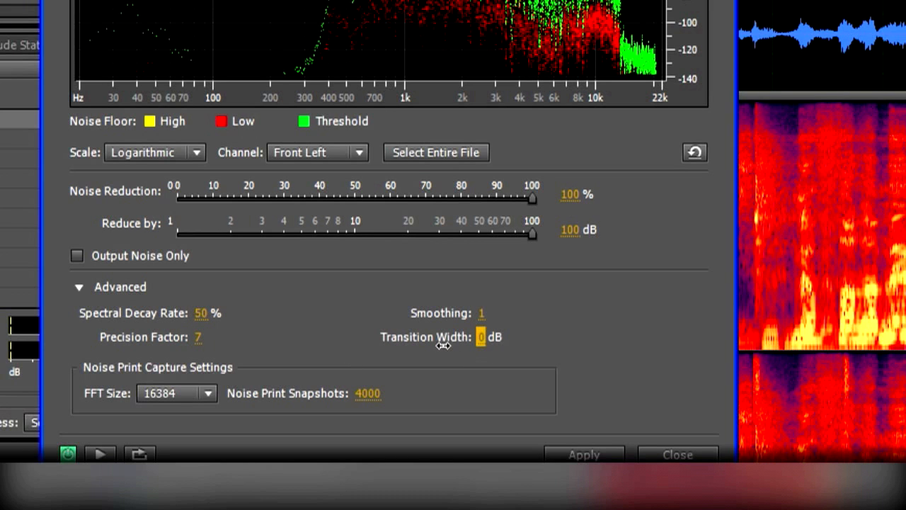
{"action": "mouse_move", "coordinate": [493, 316]}
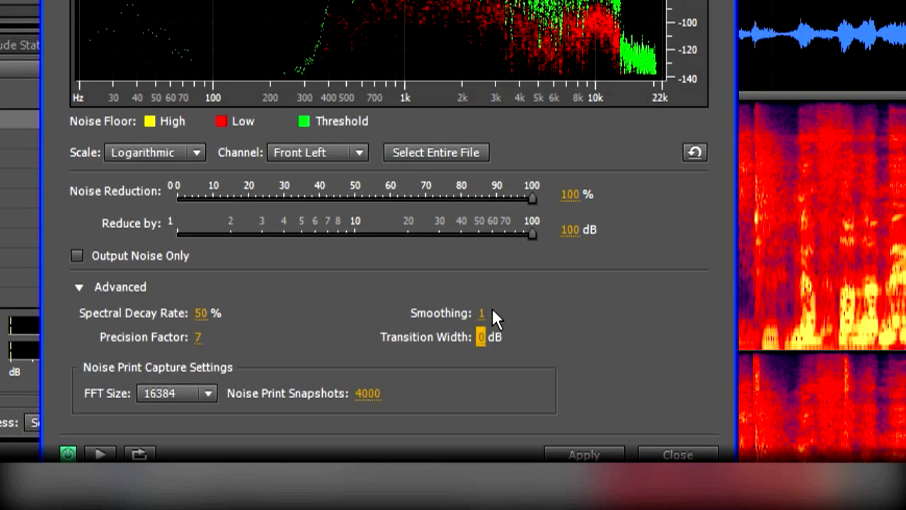
{"action": "mouse_move", "coordinate": [522, 314]}
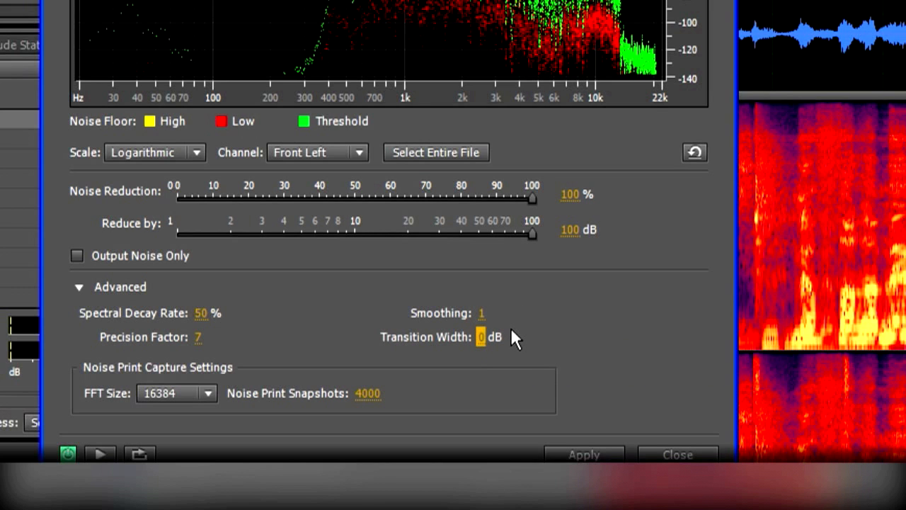
{"action": "mouse_move", "coordinate": [507, 343]}
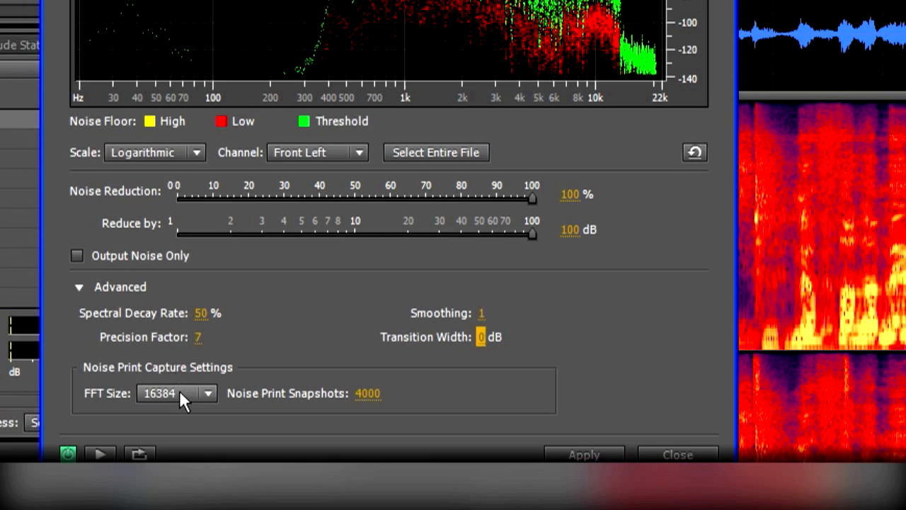
{"action": "mouse_move", "coordinate": [198, 400]}
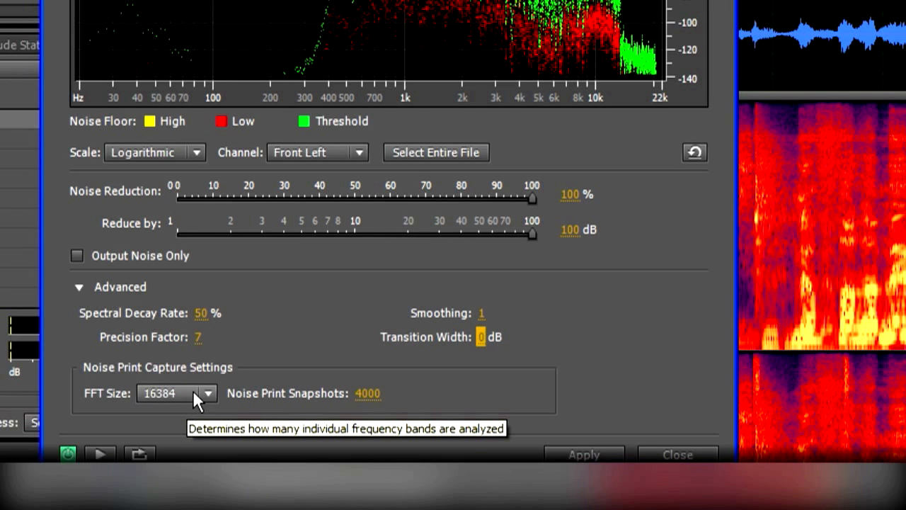
{"action": "mouse_move", "coordinate": [216, 400]}
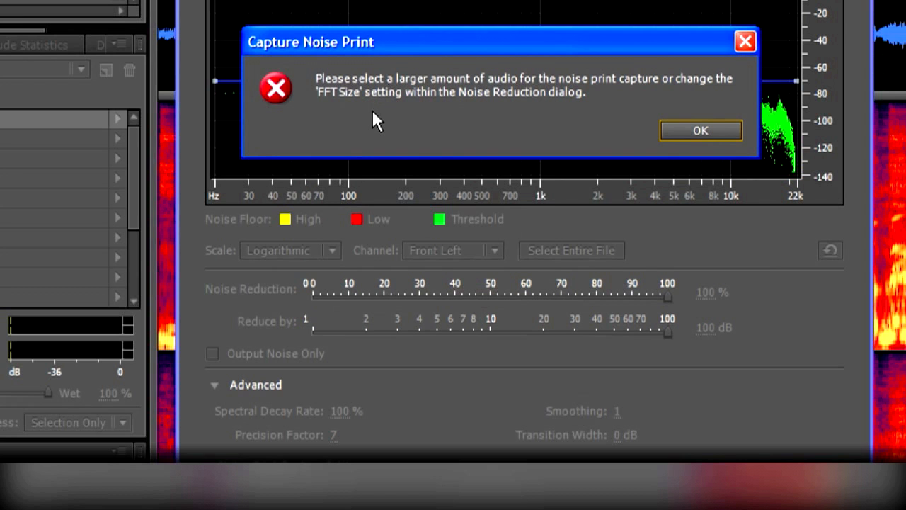
{"action": "mouse_move", "coordinate": [532, 122]}
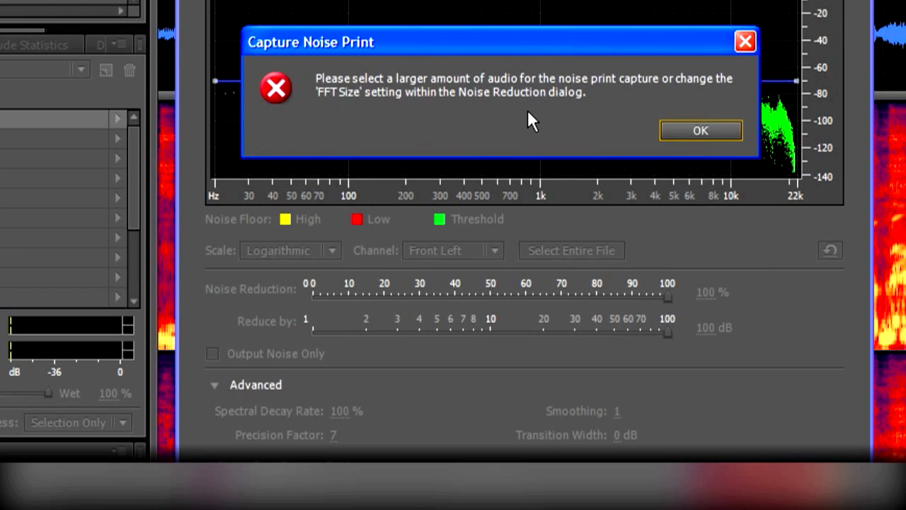
Step: Dismiss the Capture Noise Print error and set the FFT size to 1024
{"action": "left_click", "coordinate": [700, 131]}
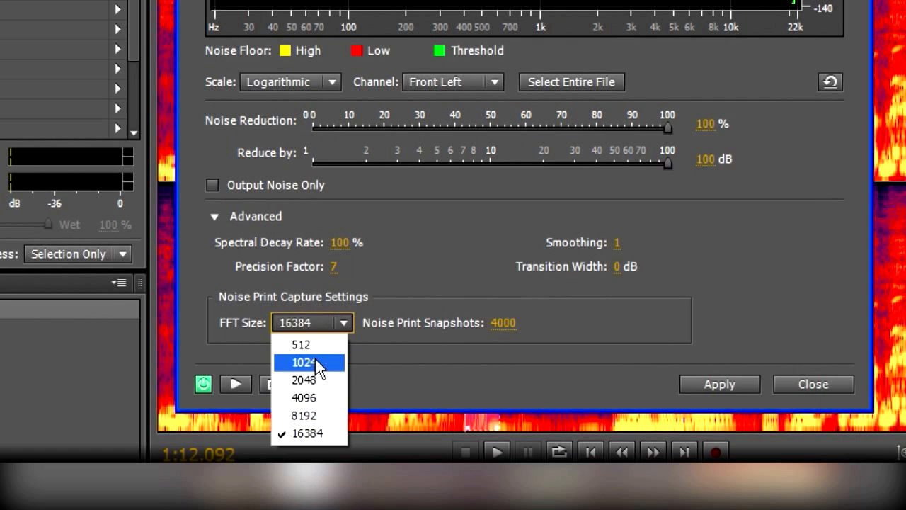
{"action": "left_click", "coordinate": [305, 362]}
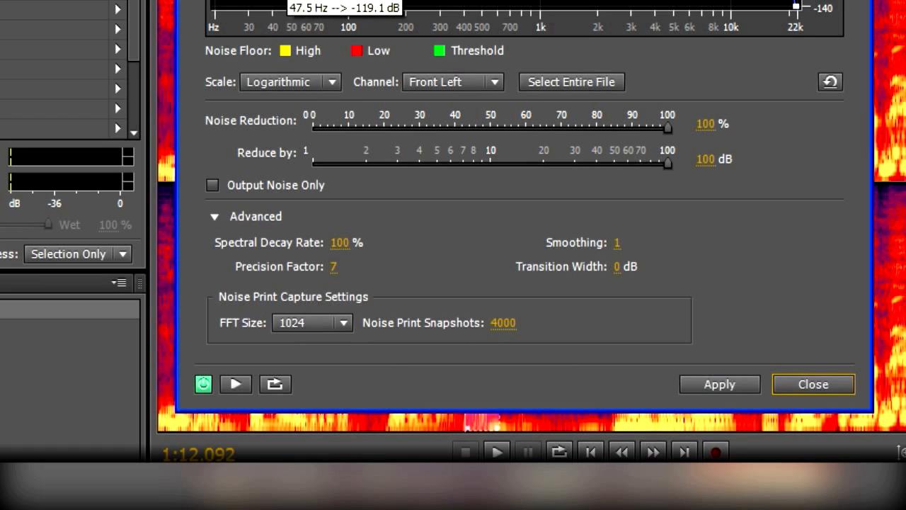
{"action": "mouse_move", "coordinate": [733, 73]}
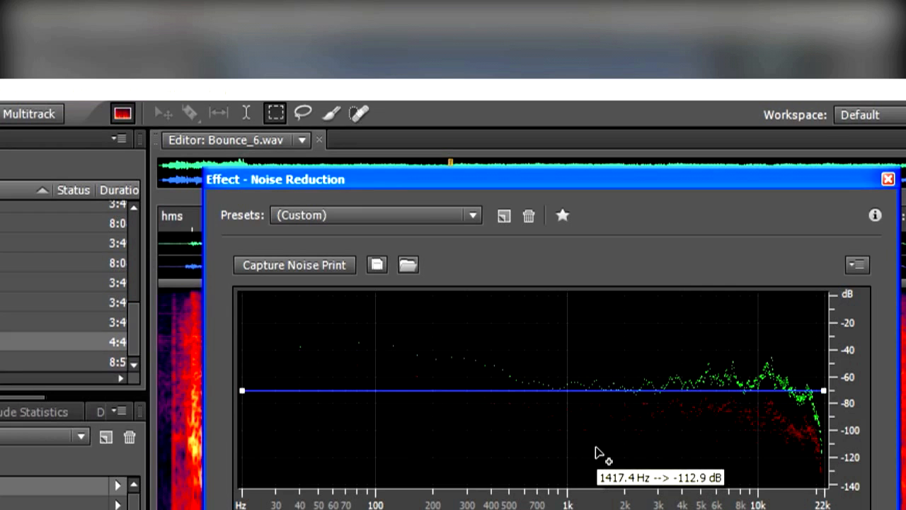
{"action": "mouse_move", "coordinate": [810, 402]}
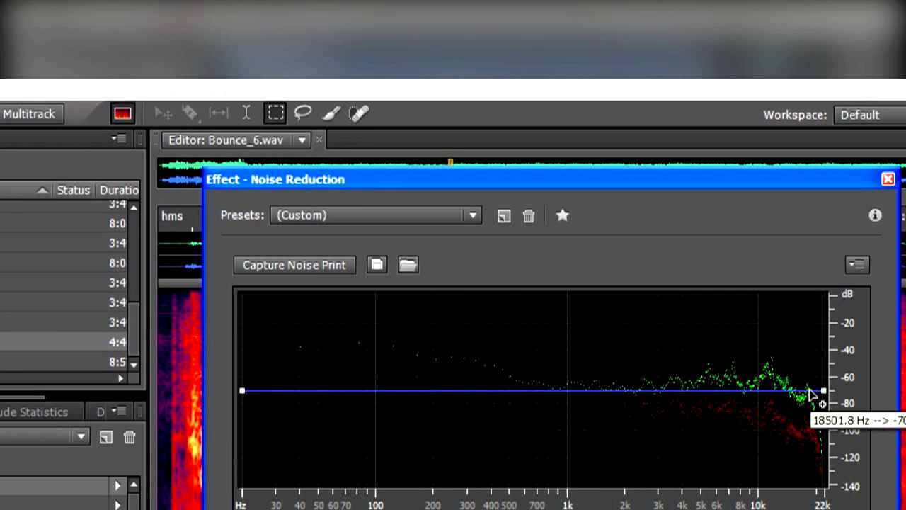
Step: Add a reduction curve point and lift it to about -32 dB near 10 kHz
{"action": "left_click_drag", "start_coordinate": [811, 389], "coordinate": [763, 337]}
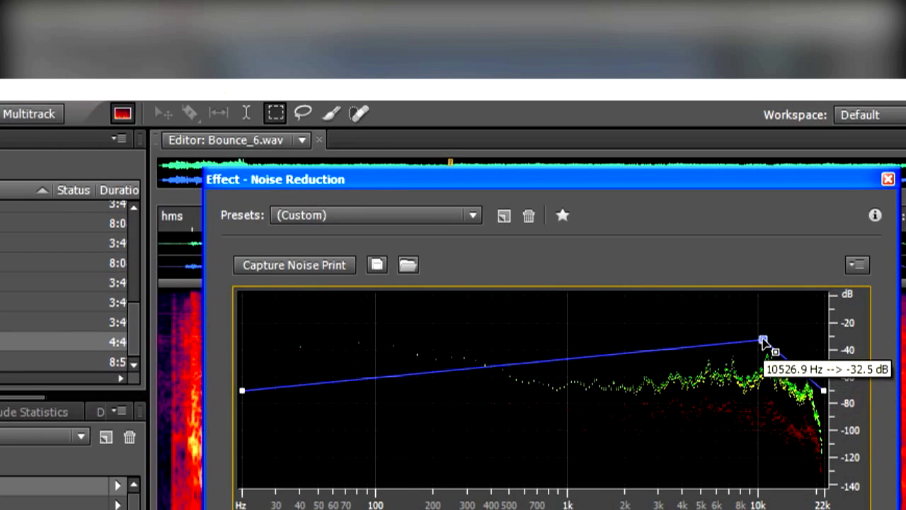
{"action": "left_click_drag", "start_coordinate": [763, 338], "coordinate": [465, 338]}
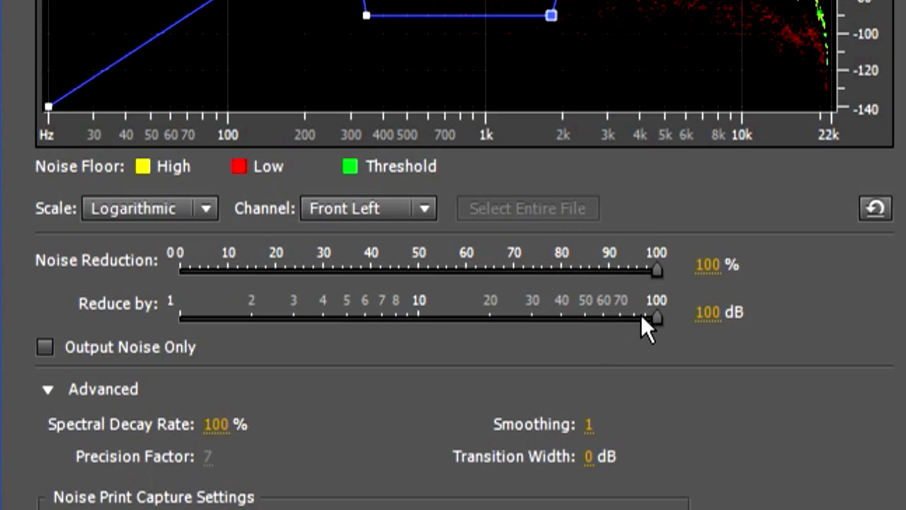
Step: Enable Output Noise Only and drag the 1.8 kHz curve point to about -90 dB
{"action": "left_click", "coordinate": [45, 348]}
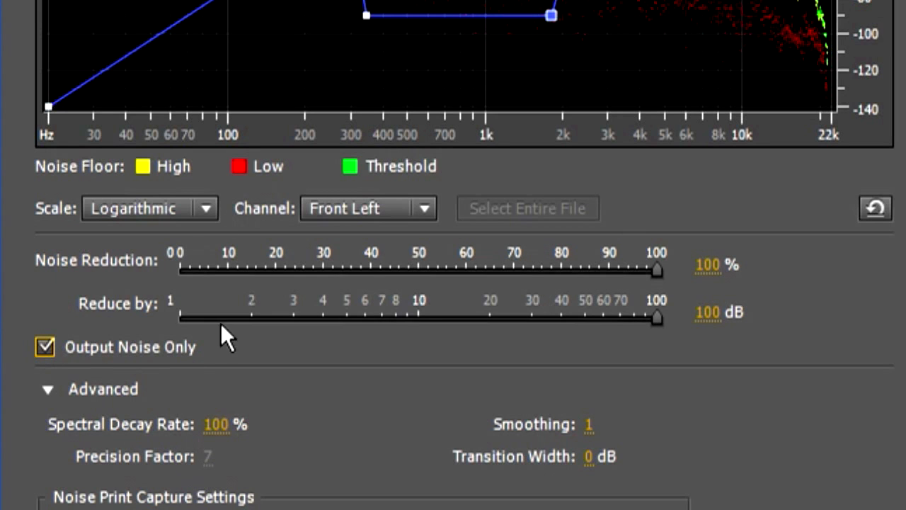
{"action": "mouse_move", "coordinate": [421, 315]}
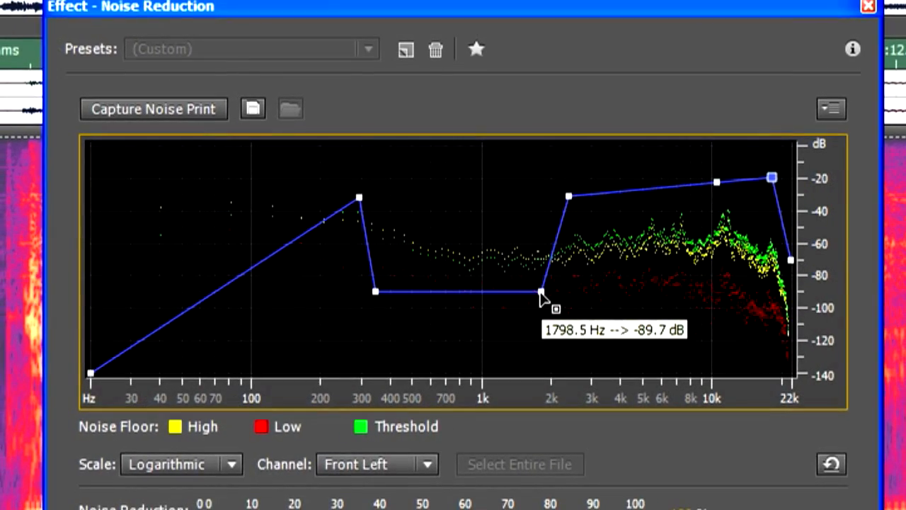
{"action": "left_click_drag", "start_coordinate": [542, 294], "coordinate": [527, 325]}
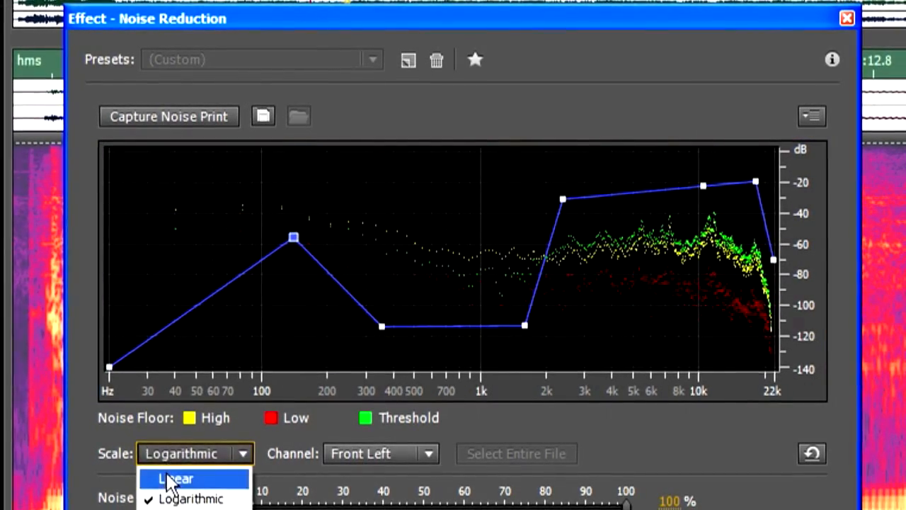
Step: Use a linear graph scale and compare Front Right and Front Left noise prints, ending on Front Right
{"action": "left_click", "coordinate": [175, 478]}
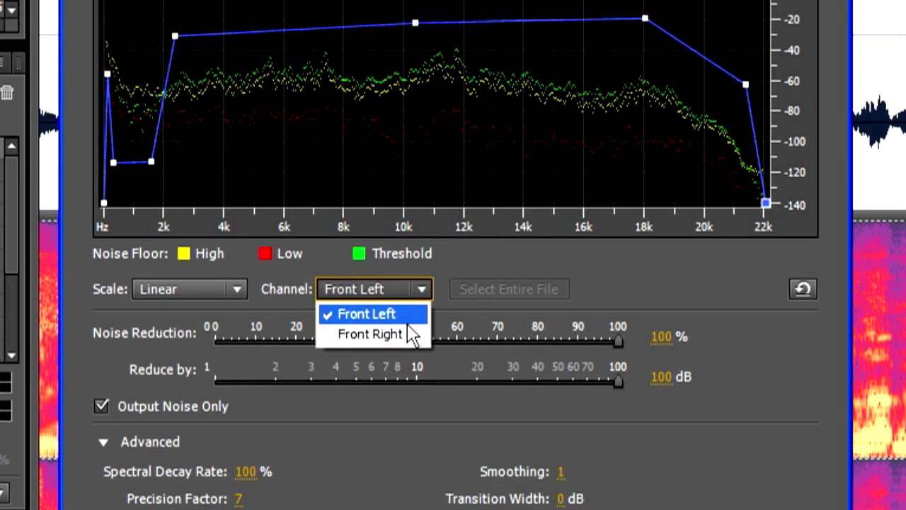
{"action": "left_click", "coordinate": [369, 334]}
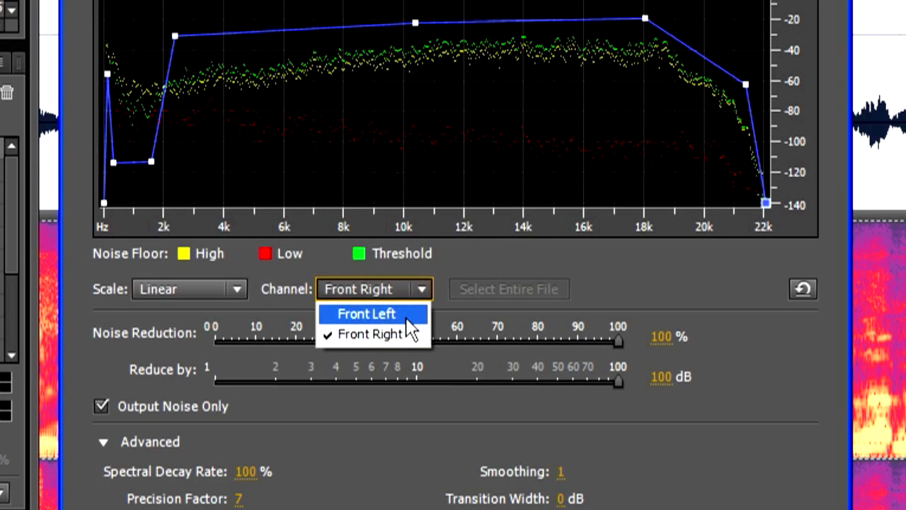
{"action": "left_click", "coordinate": [367, 314]}
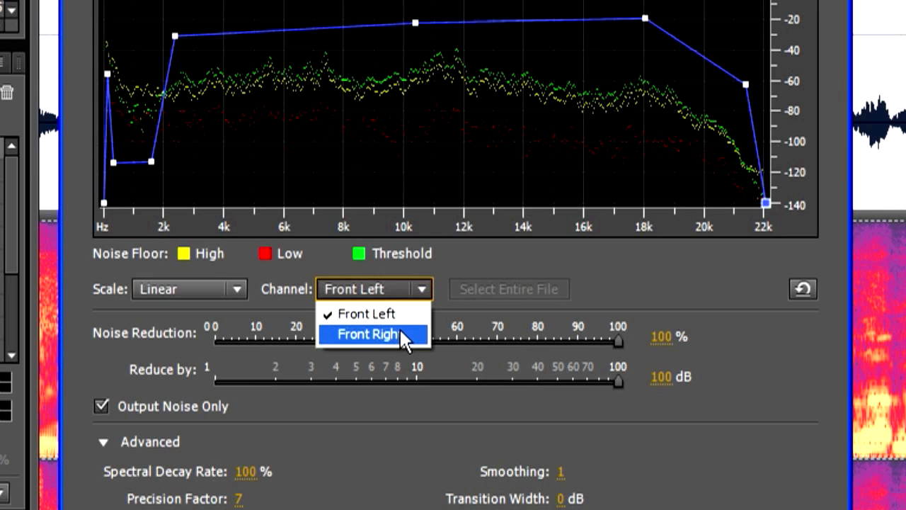
{"action": "left_click", "coordinate": [367, 334]}
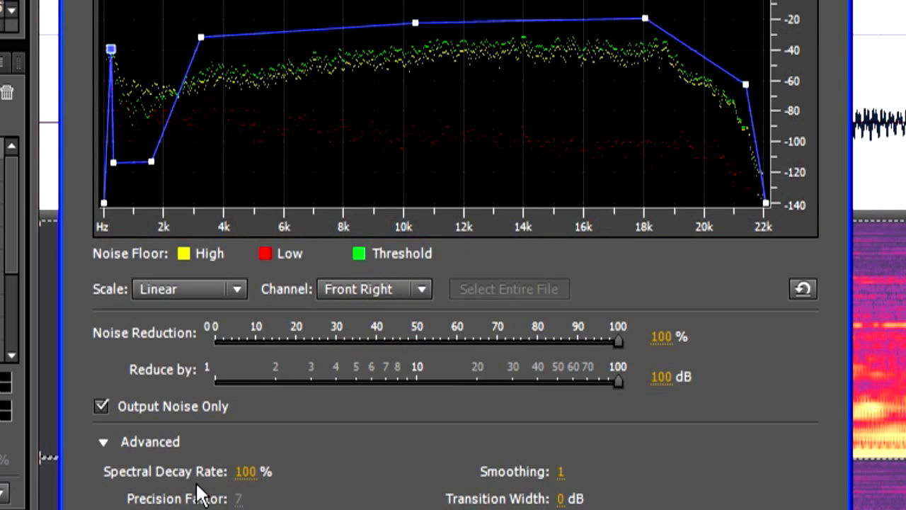
{"action": "mouse_move", "coordinate": [311, 164]}
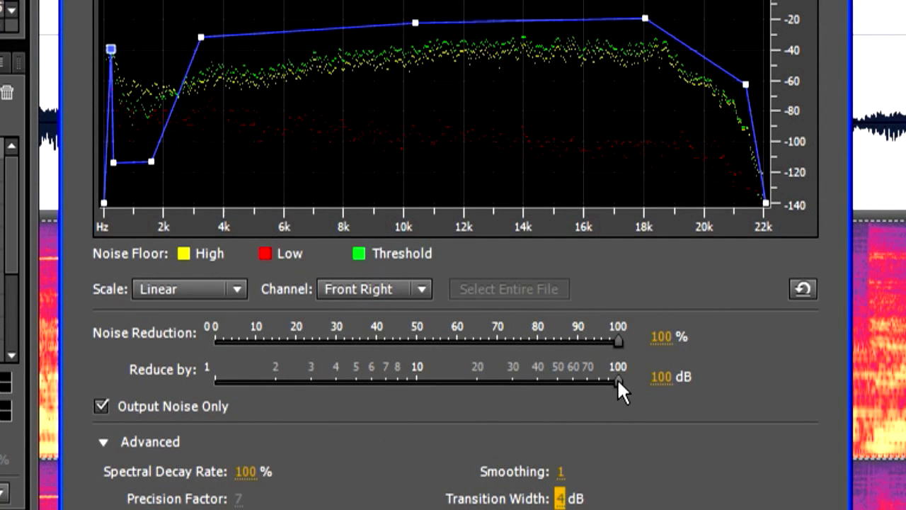
Step: Set Reduce by to 24.5 dB and lower the Noise Reduction percentage
{"action": "left_click_drag", "start_coordinate": [615, 380], "coordinate": [555, 381]}
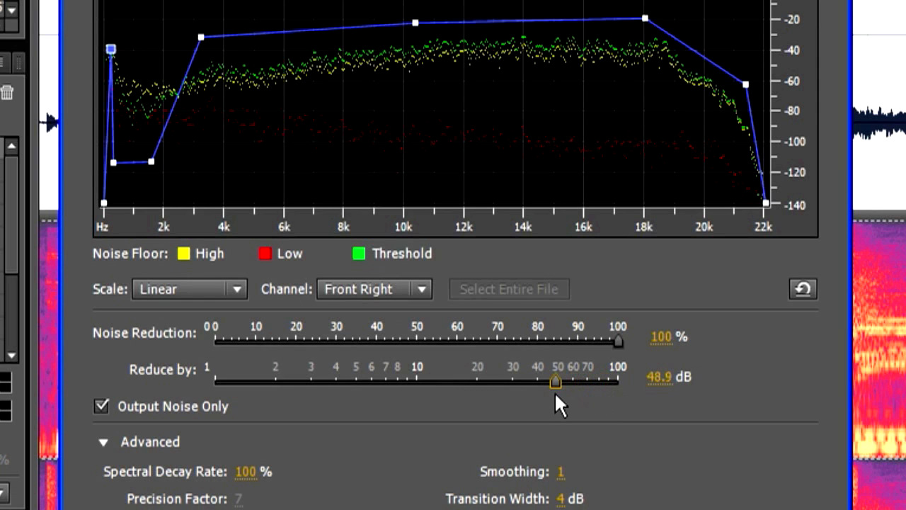
{"action": "left_click_drag", "start_coordinate": [555, 381], "coordinate": [497, 381]}
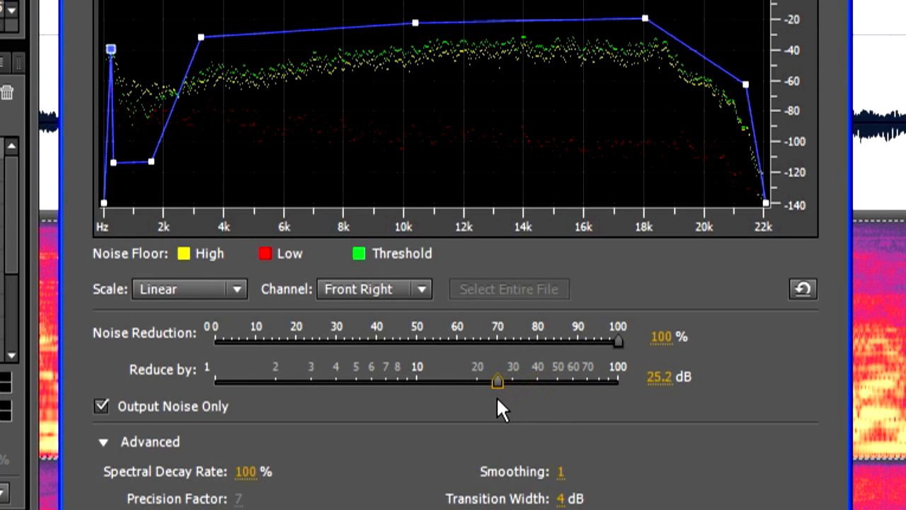
{"action": "left_click_drag", "start_coordinate": [496, 381], "coordinate": [490, 381]}
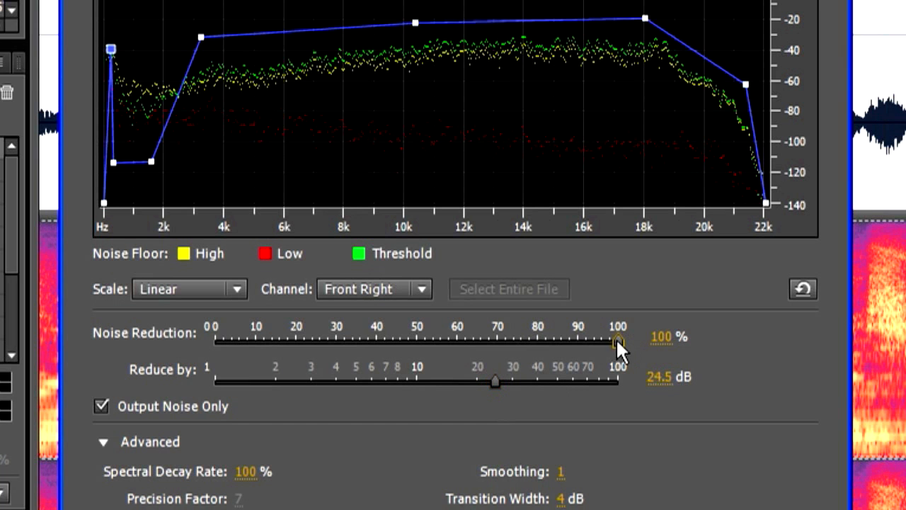
{"action": "left_click_drag", "start_coordinate": [617, 340], "coordinate": [533, 341]}
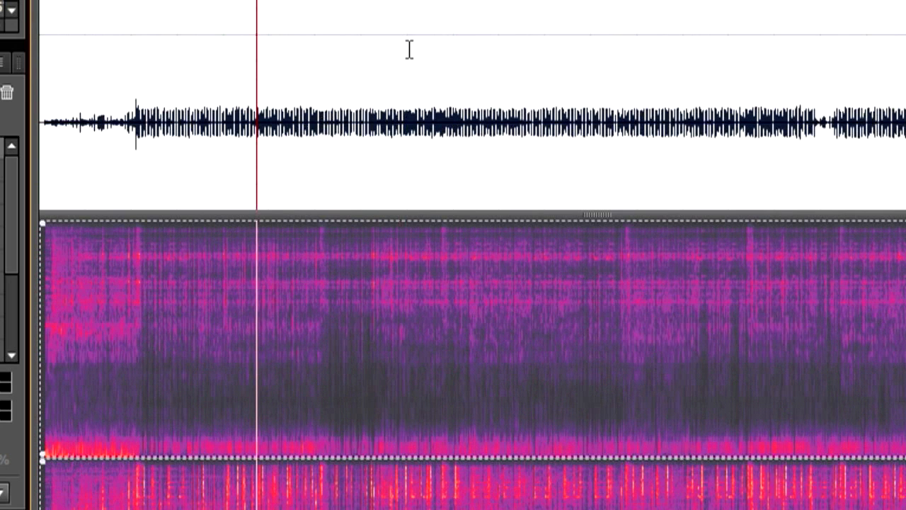
{"action": "mouse_move", "coordinate": [495, 74]}
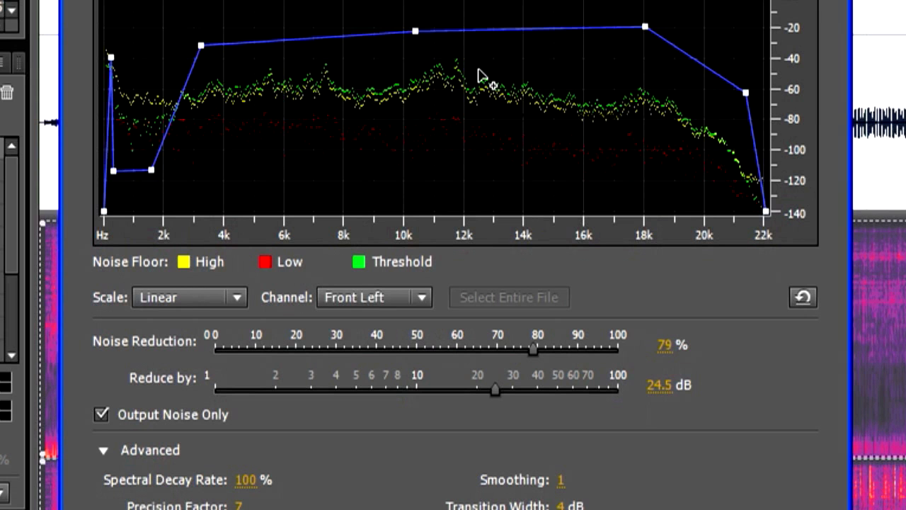
{"action": "mouse_move", "coordinate": [248, 393]}
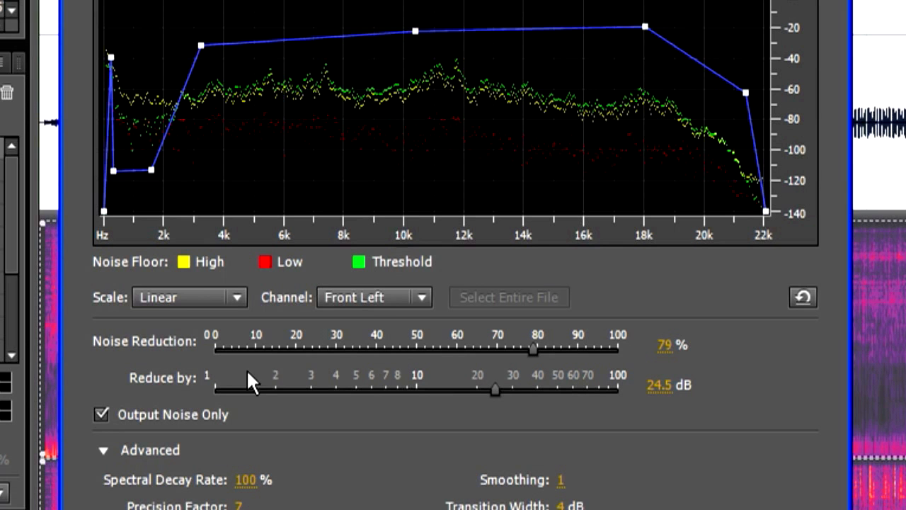